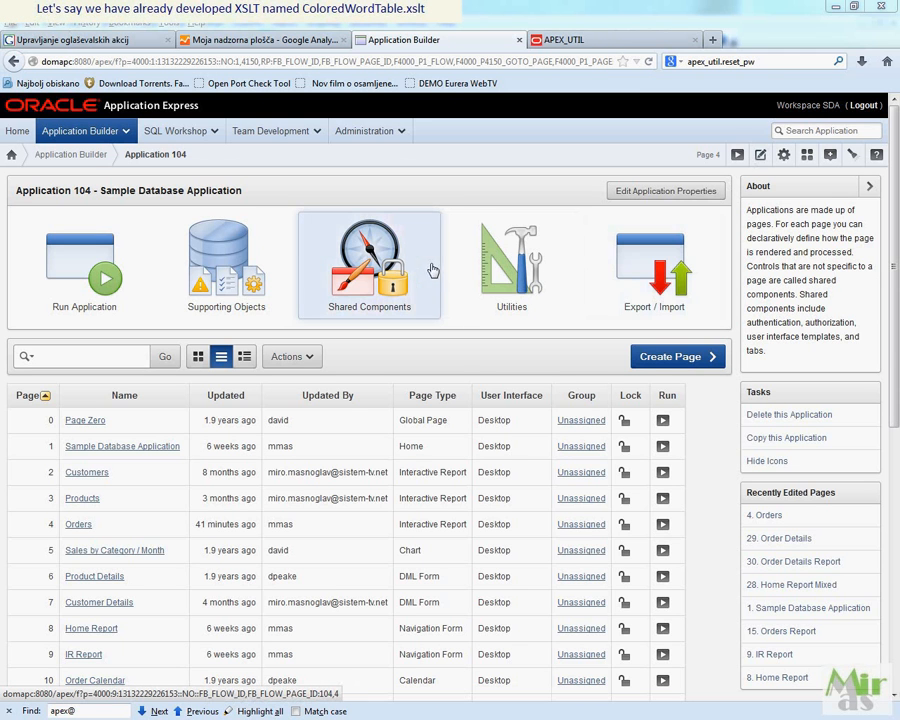
Step: Go to Shared Components and open Static Files under Files
click(369, 255)
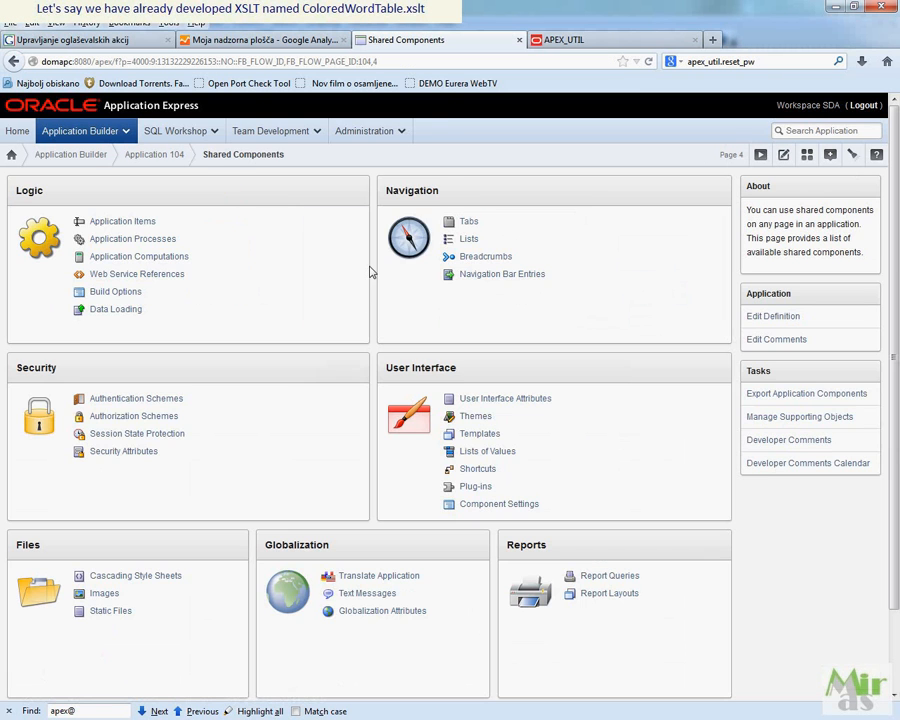
click(110, 610)
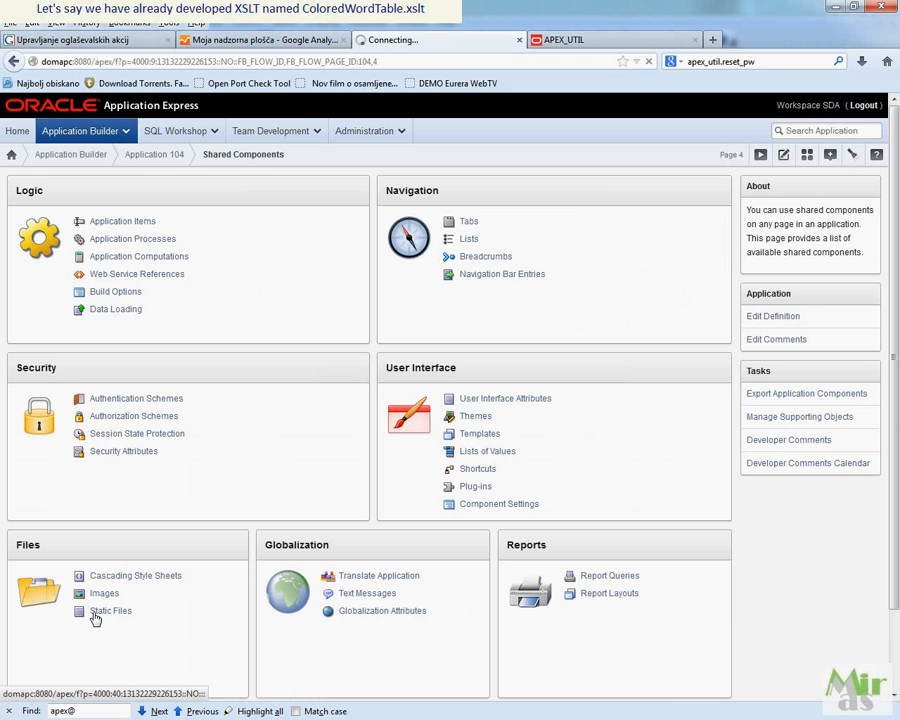
click(111, 611)
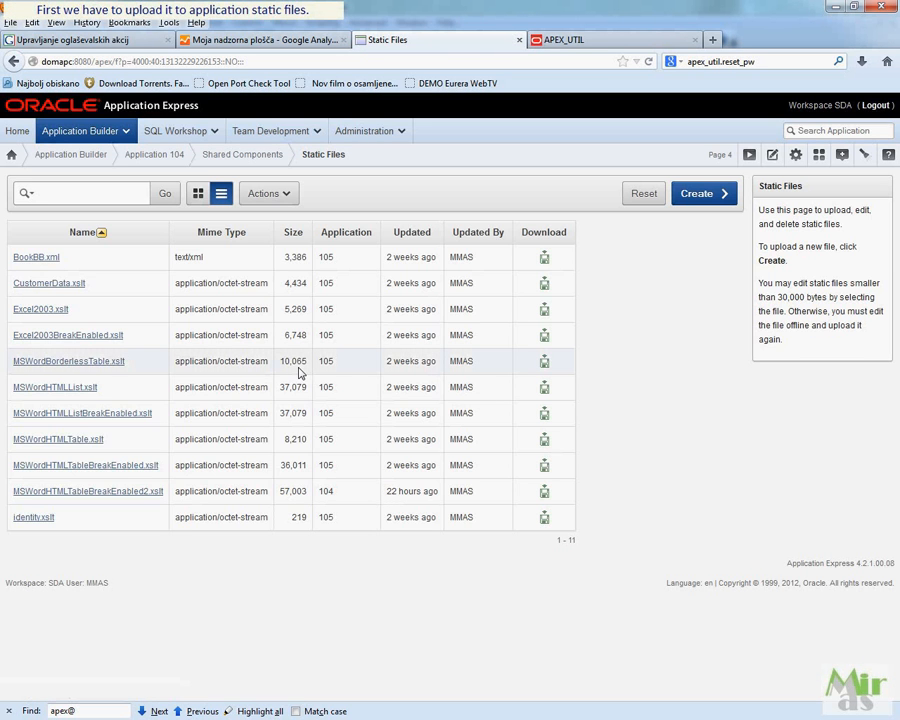
Step: Create a static file for app 104: ColoredWordTable.xslt with Eastern European Windows 1250 encoding
click(703, 193)
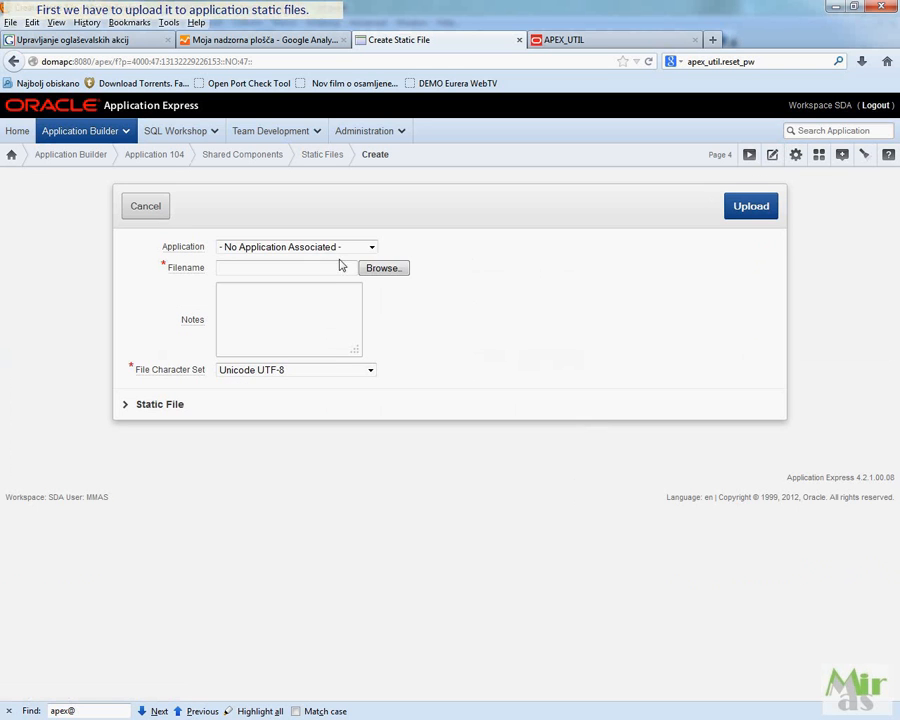
click(296, 247)
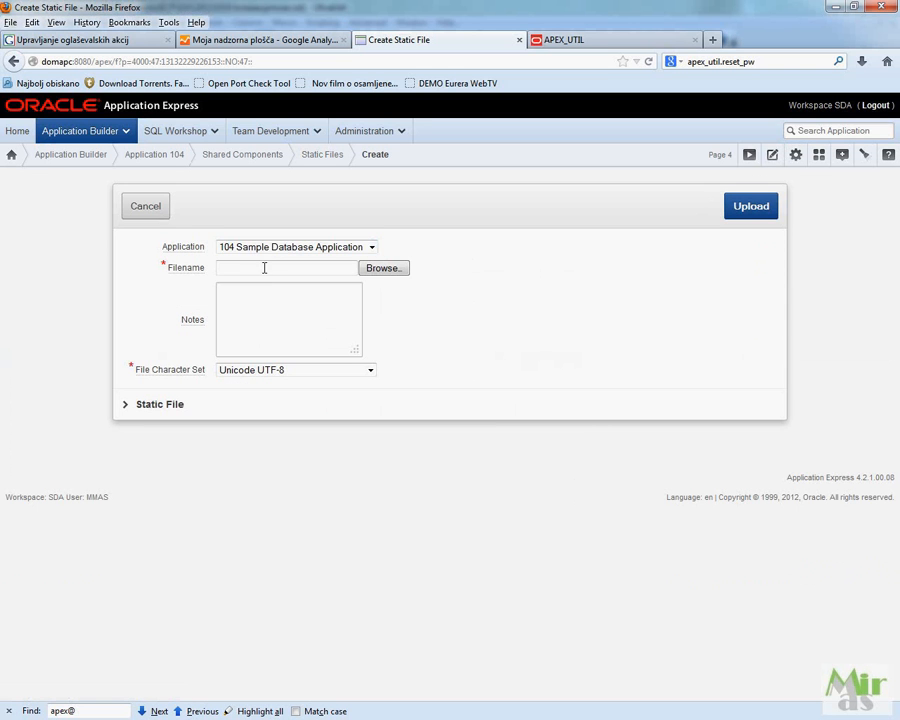
click(383, 267)
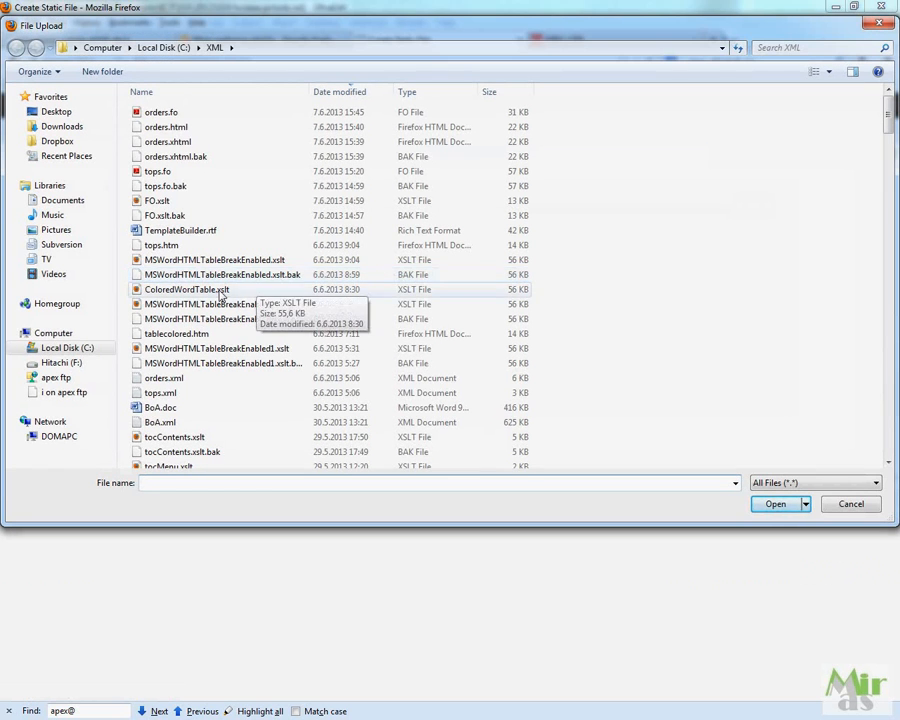
click(774, 503)
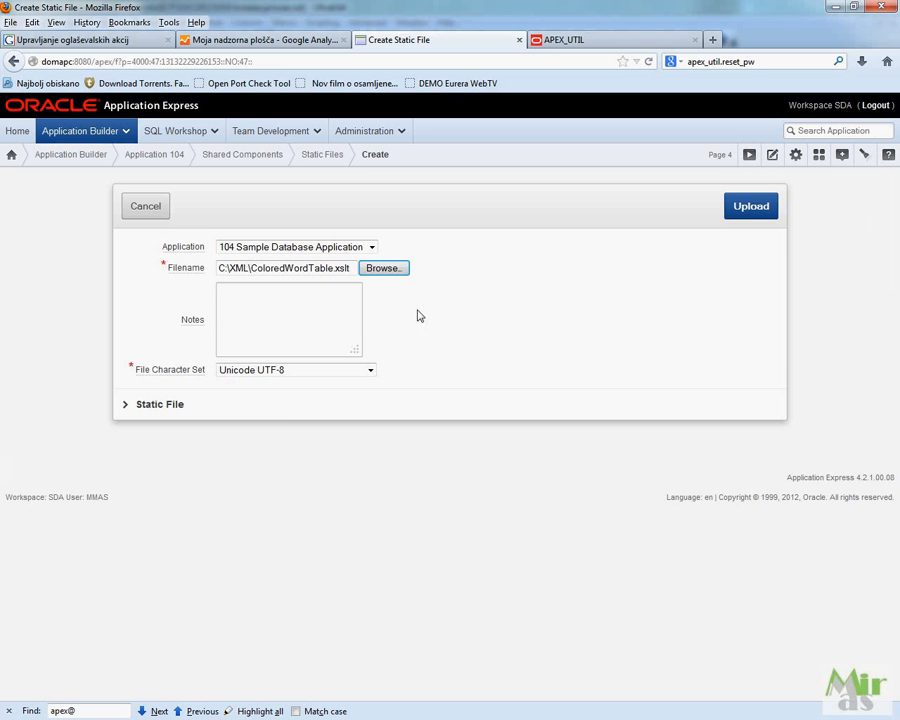
click(370, 369)
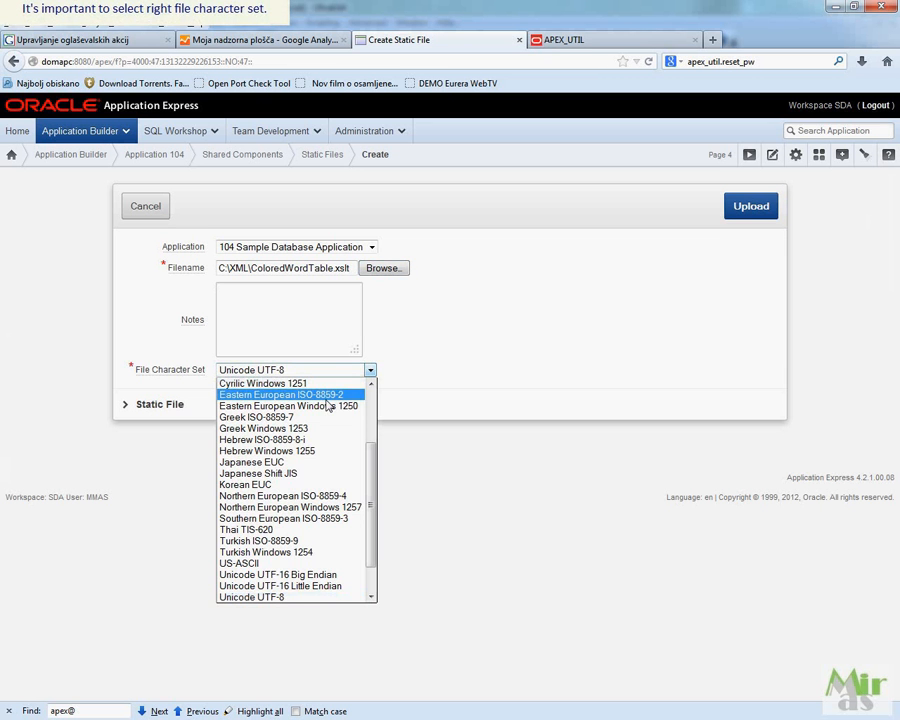
click(288, 406)
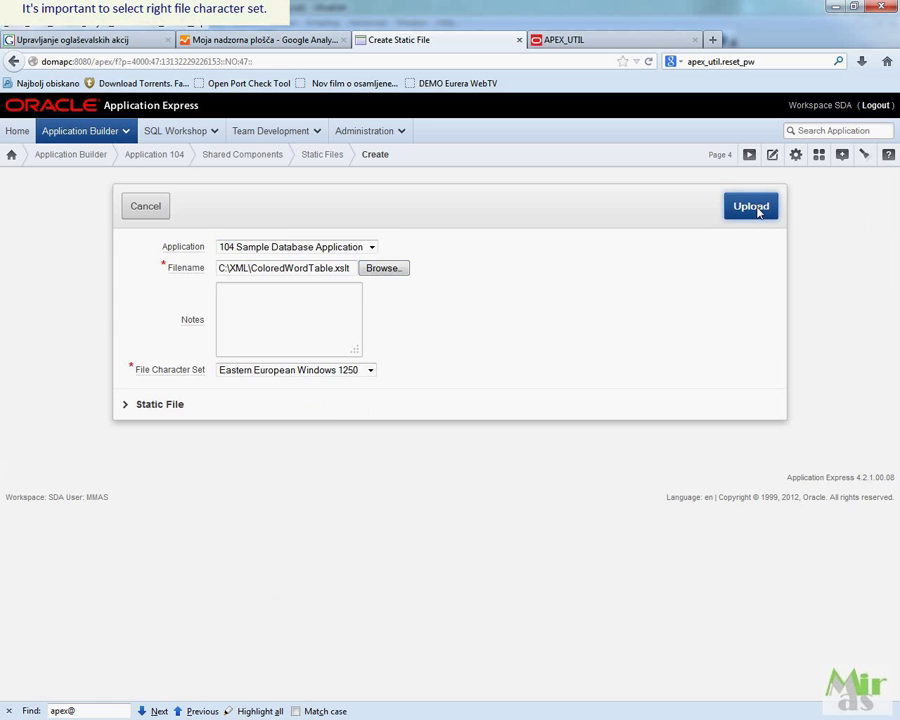
click(750, 205)
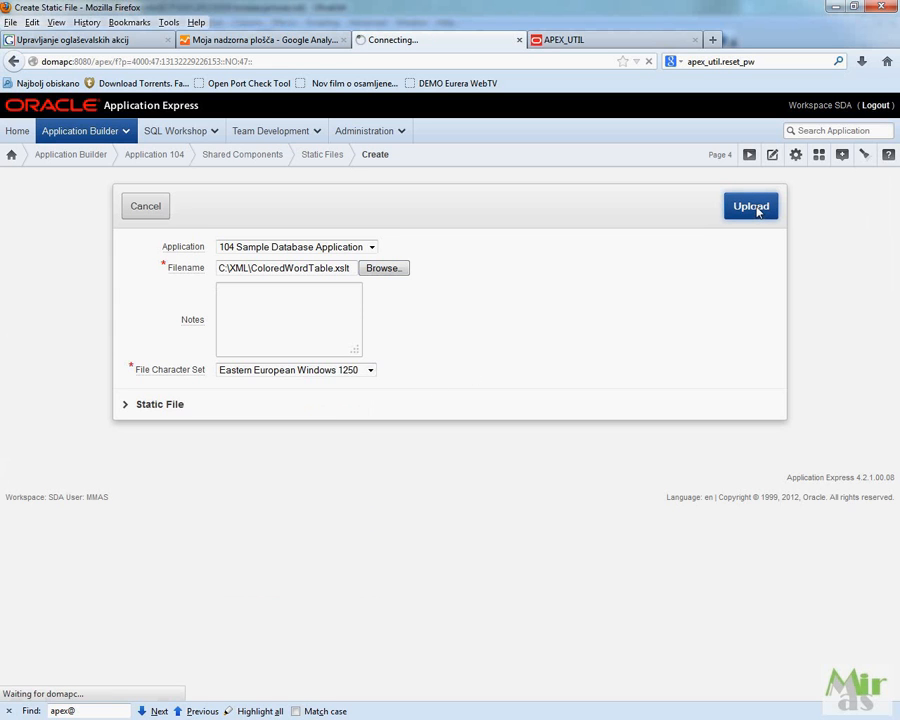
click(750, 205)
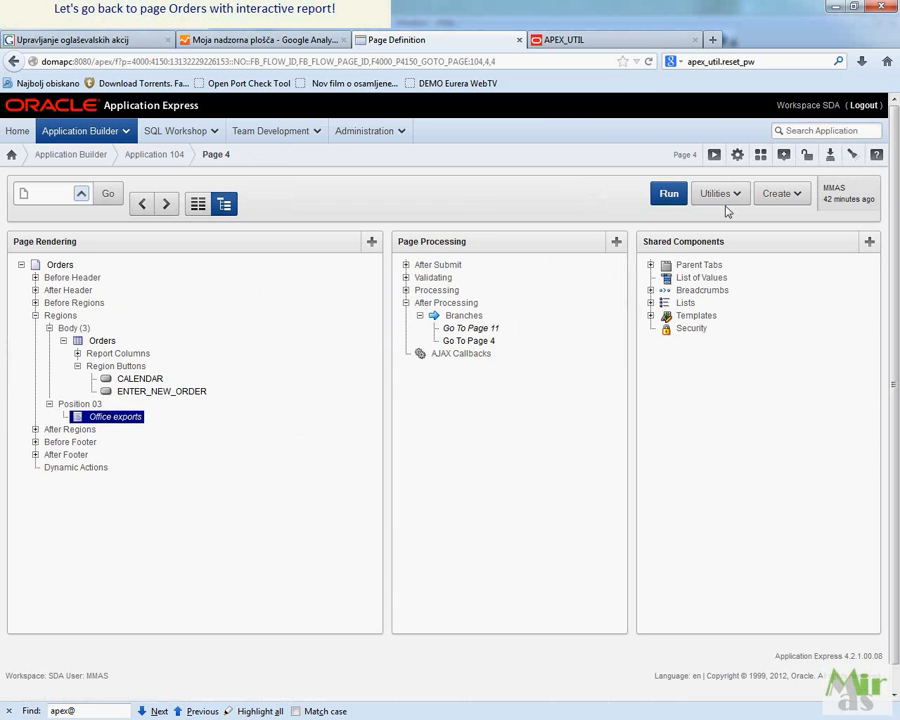
Step: Preview the Orders page, return to editing page 4, and bring up Region Buttons options
click(668, 193)
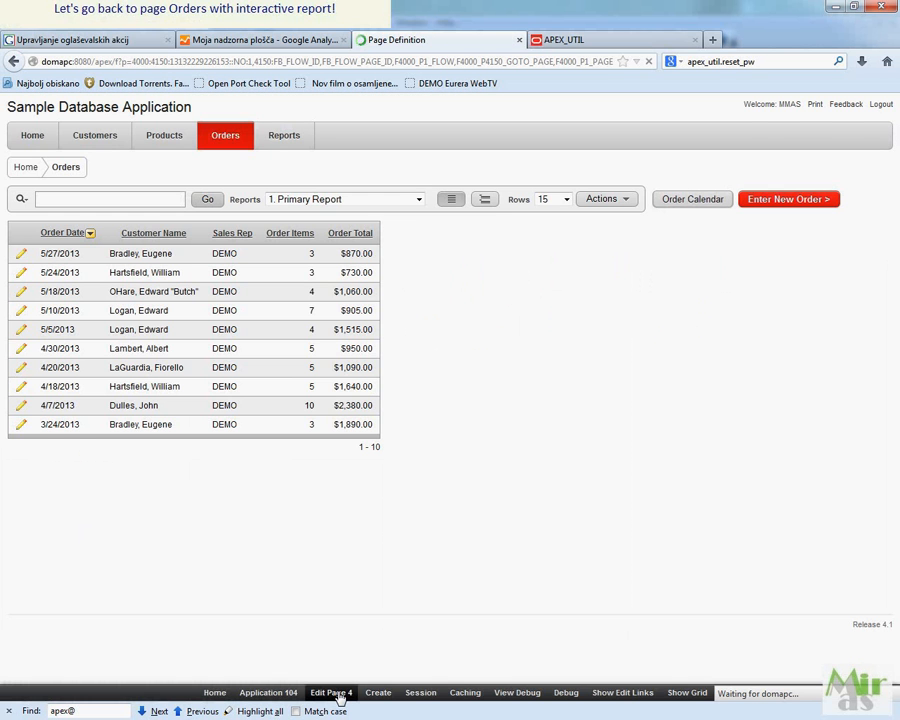
click(331, 692)
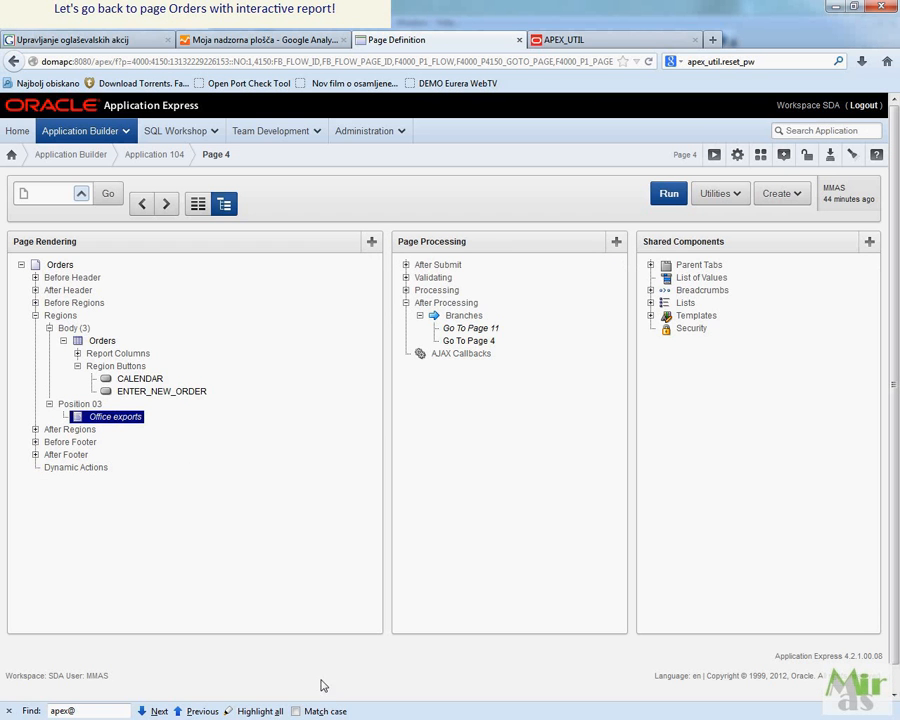
right_click(116, 366)
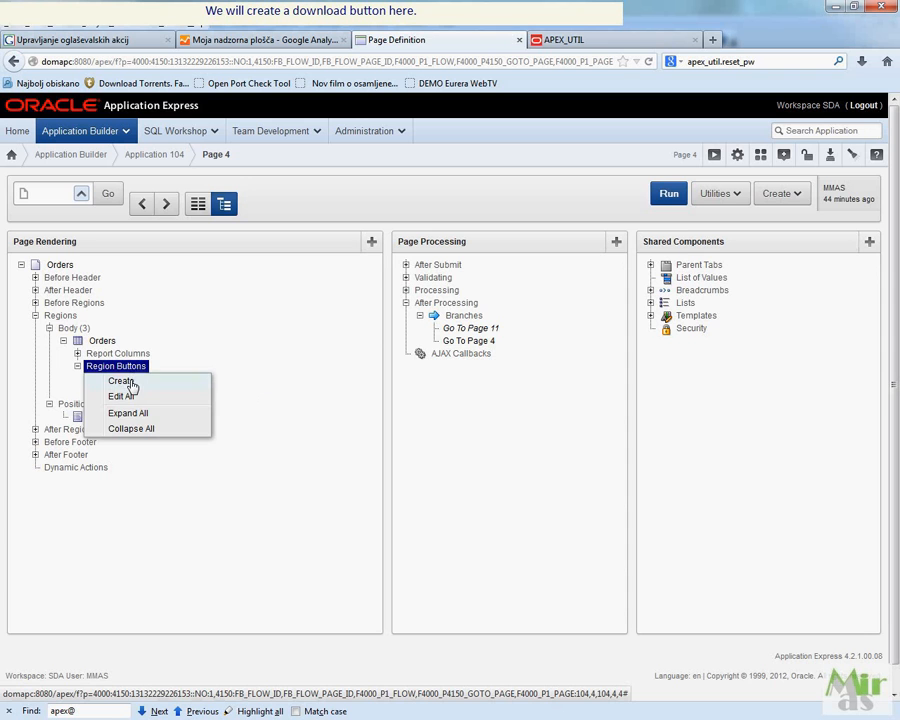
Step: Create a button named Word Table using the Hot Button (Red) template
click(121, 381)
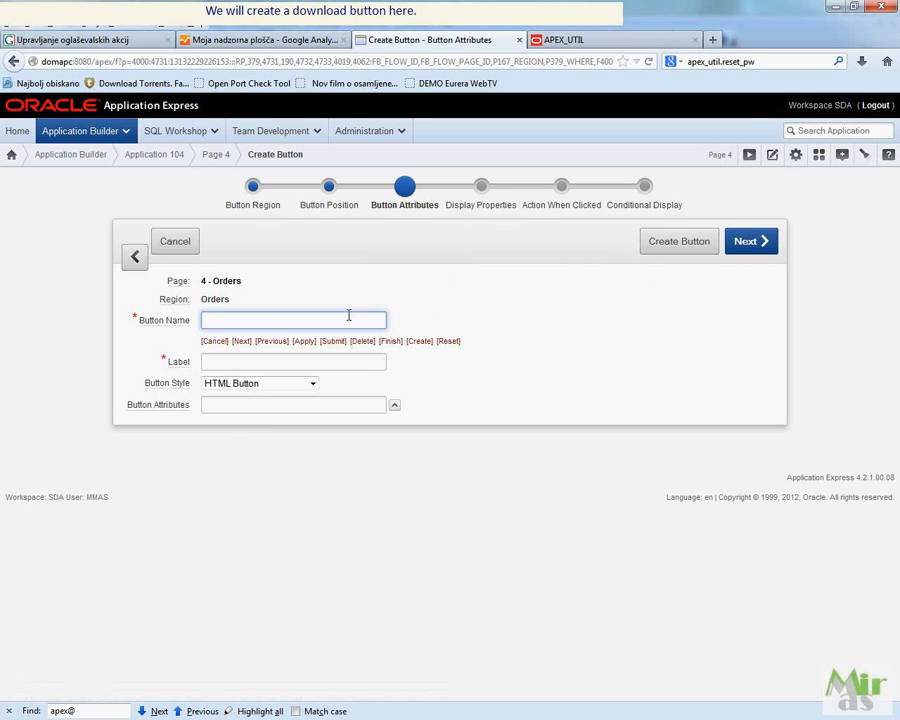
text(Word Table)
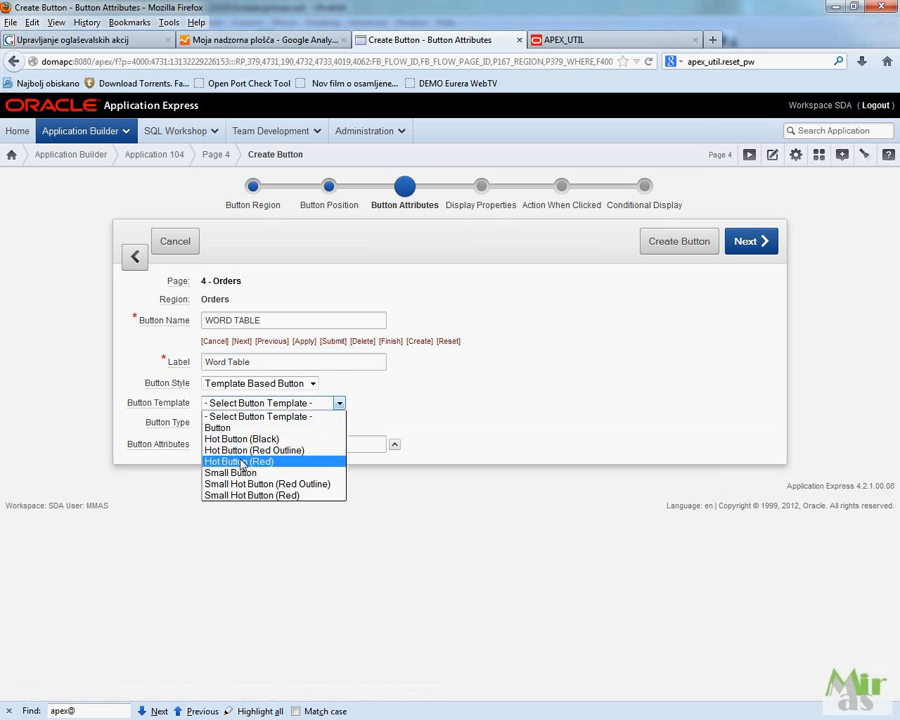
click(238, 461)
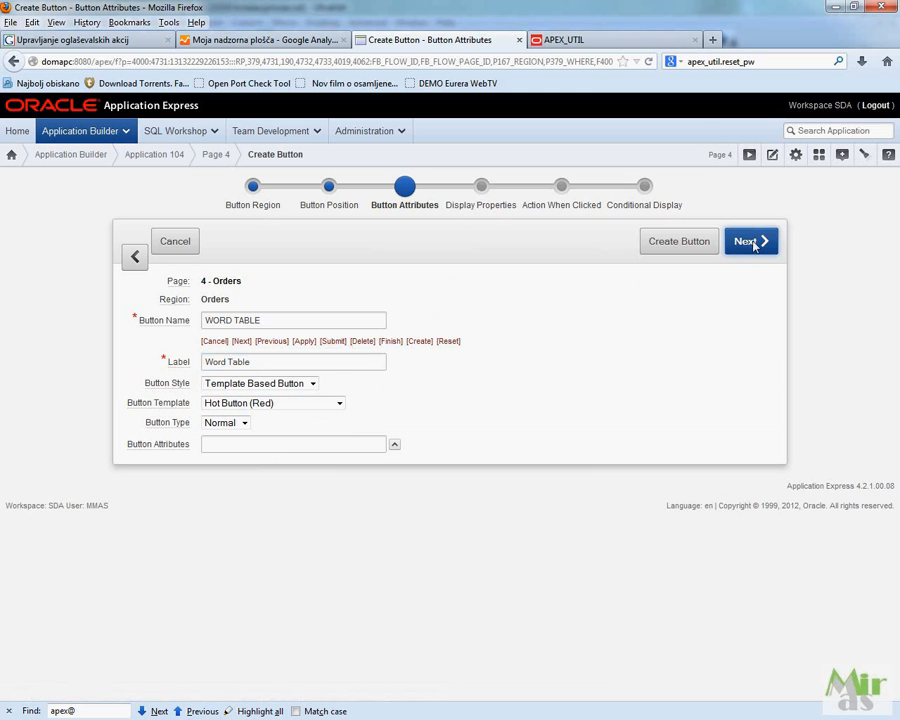
click(746, 241)
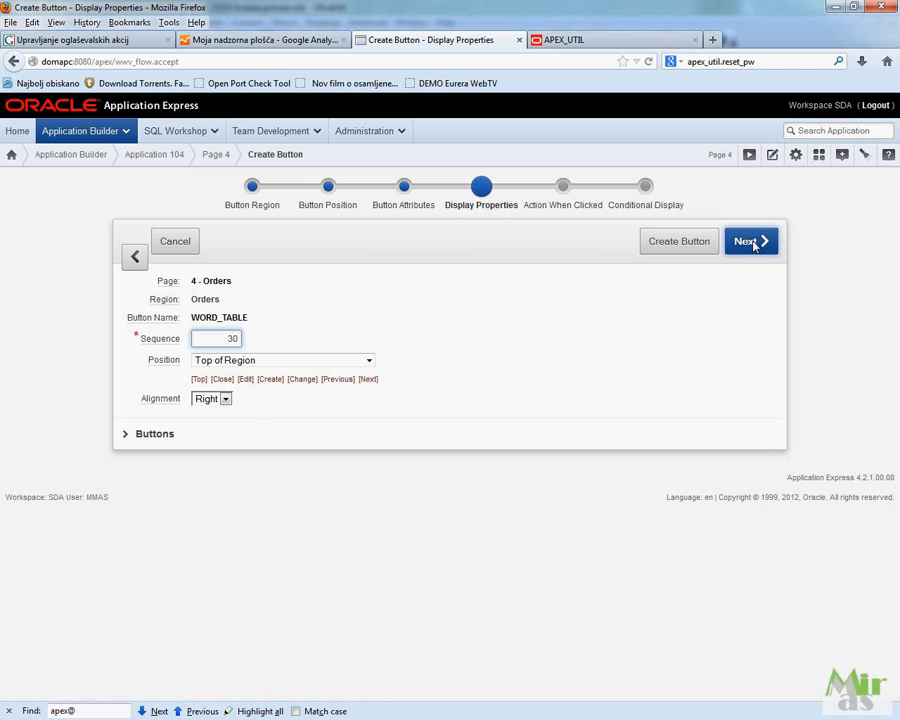
click(746, 241)
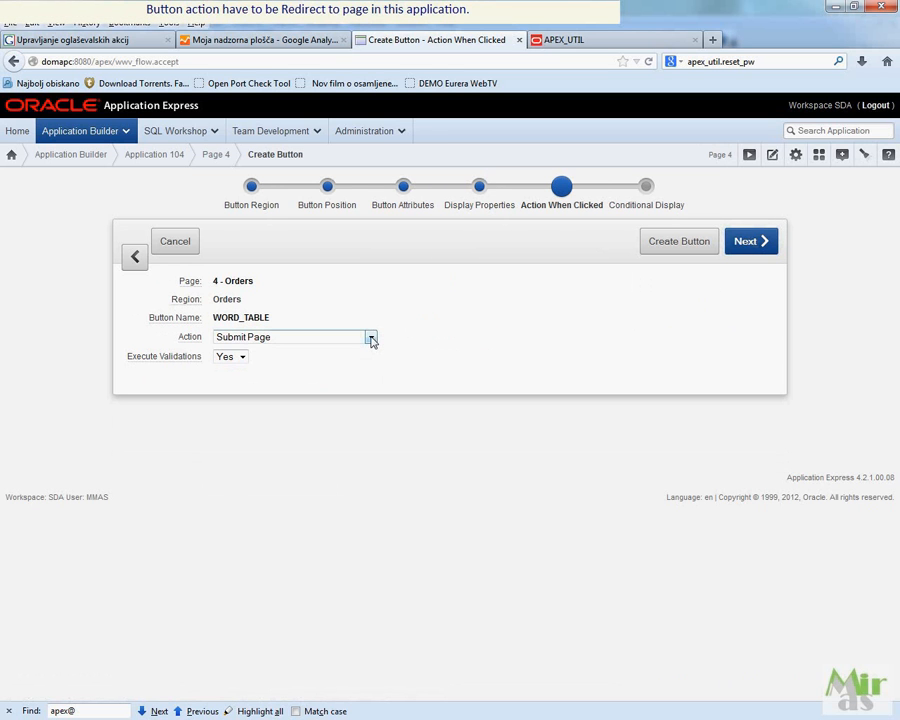
Step: Make the Word Table button redirect to page 10 and finish creating it
click(371, 337)
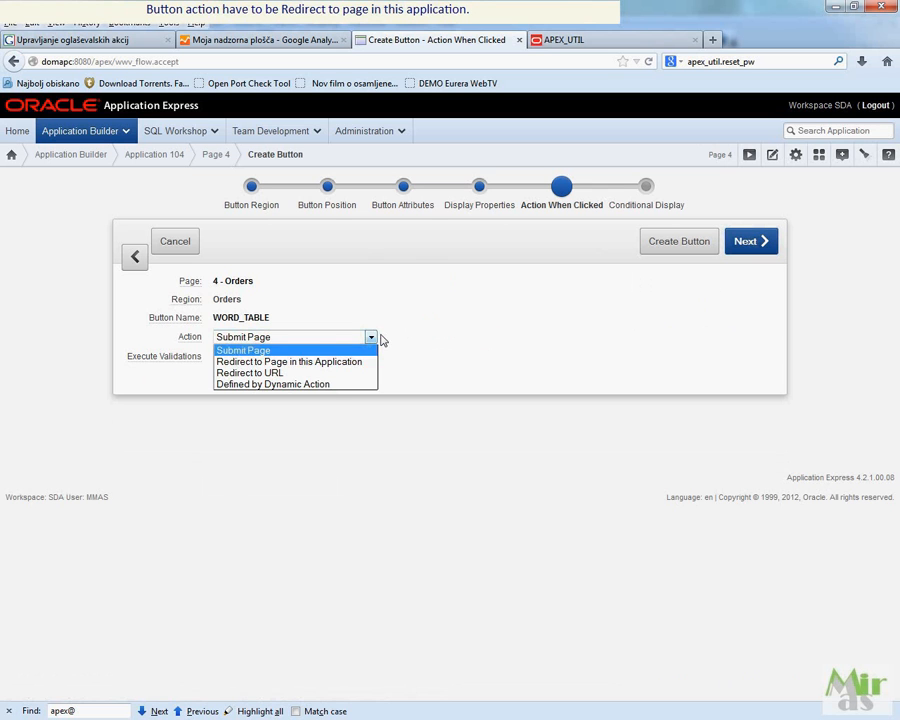
click(289, 361)
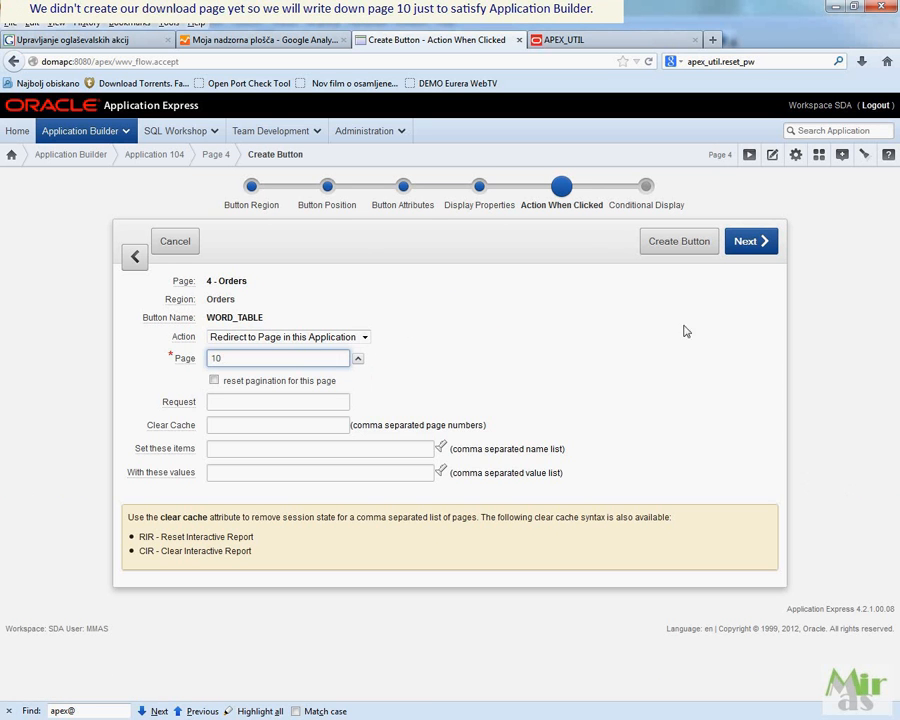
click(750, 241)
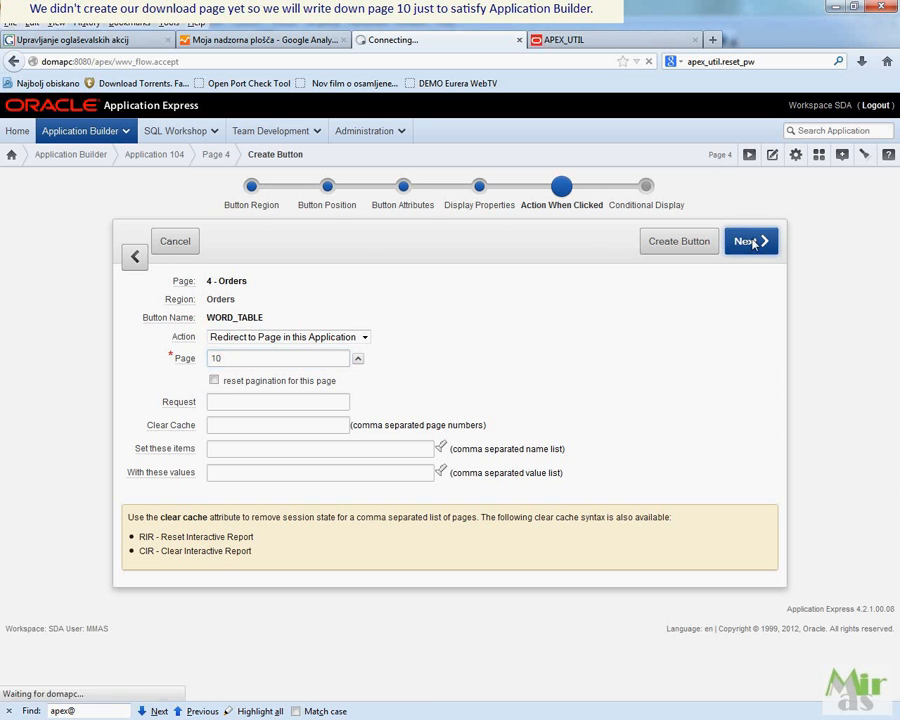
click(745, 241)
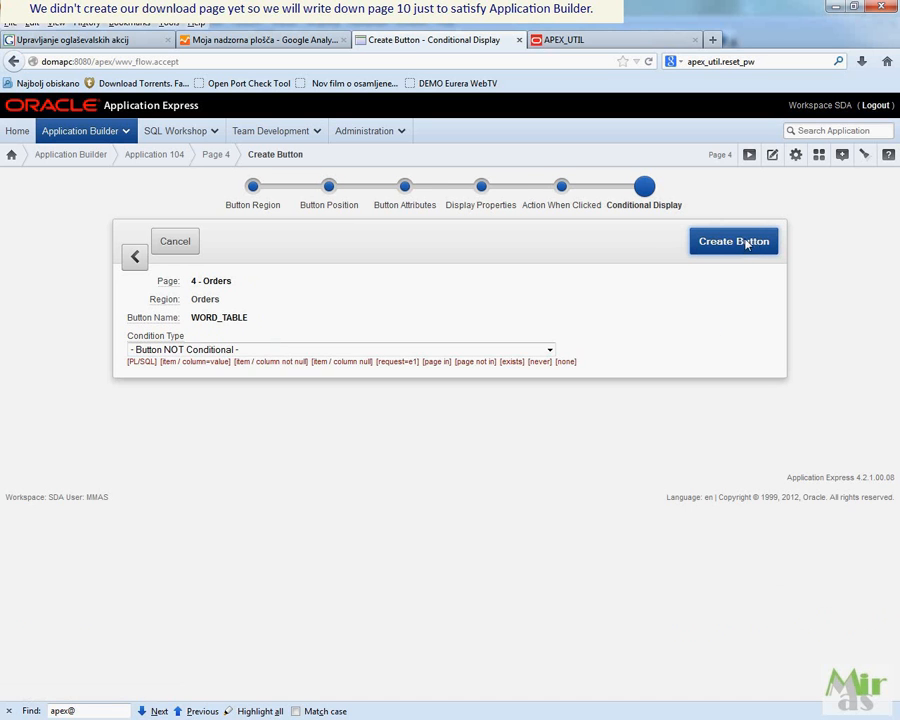
click(733, 241)
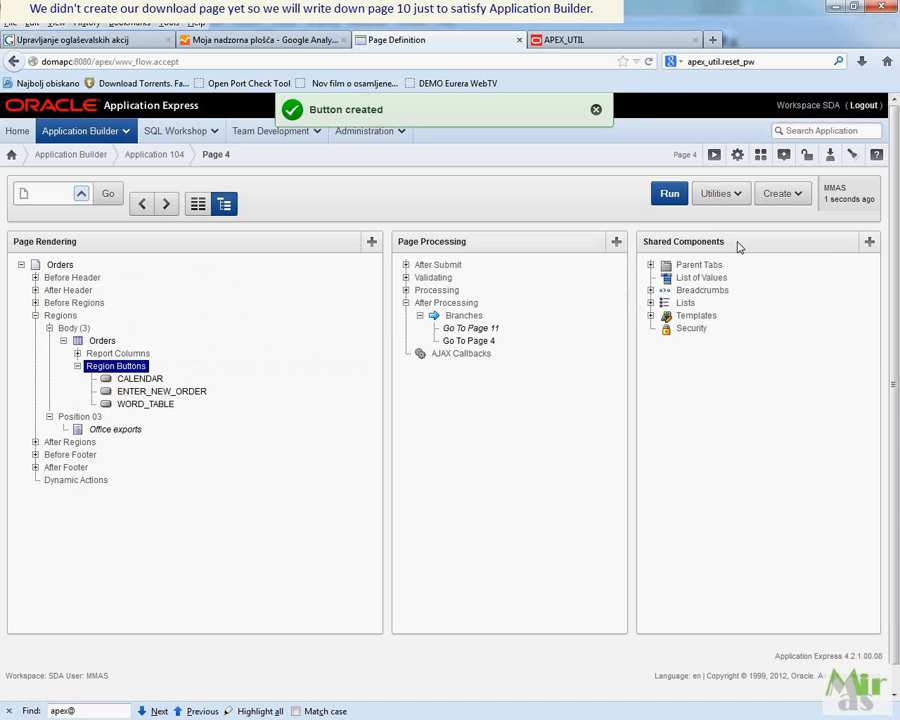
Step: Return to the Application 104 home via the breadcrumb
click(669, 193)
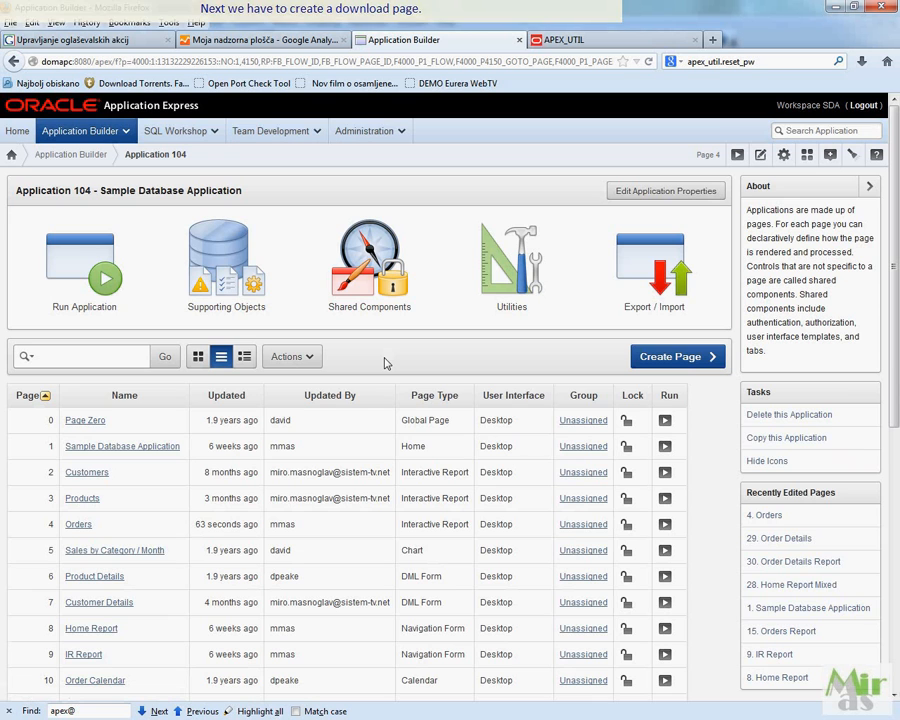
mouse_move(428, 338)
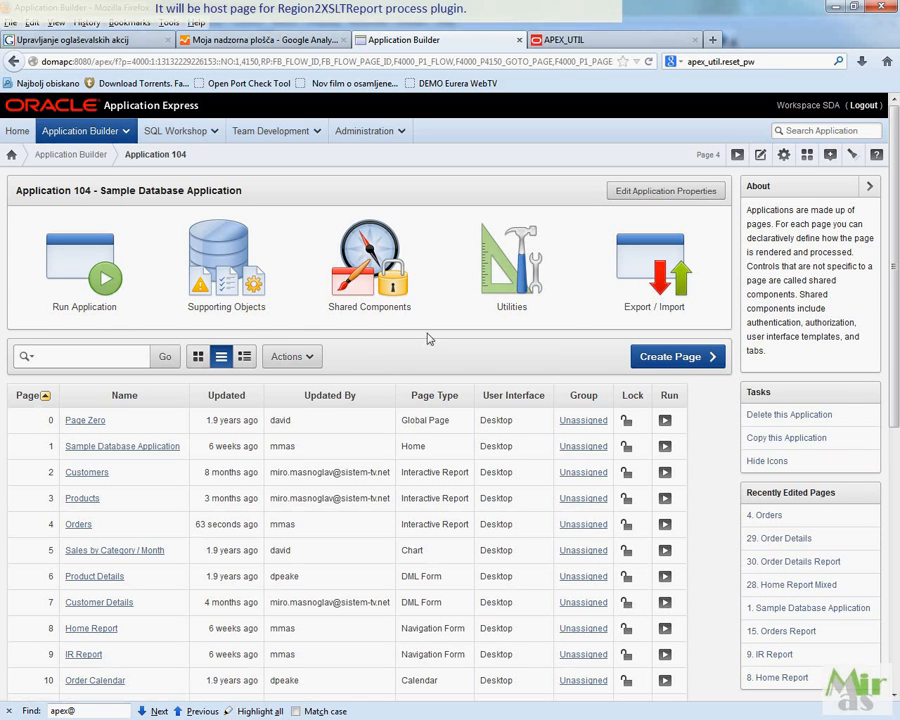
mouse_move(678, 356)
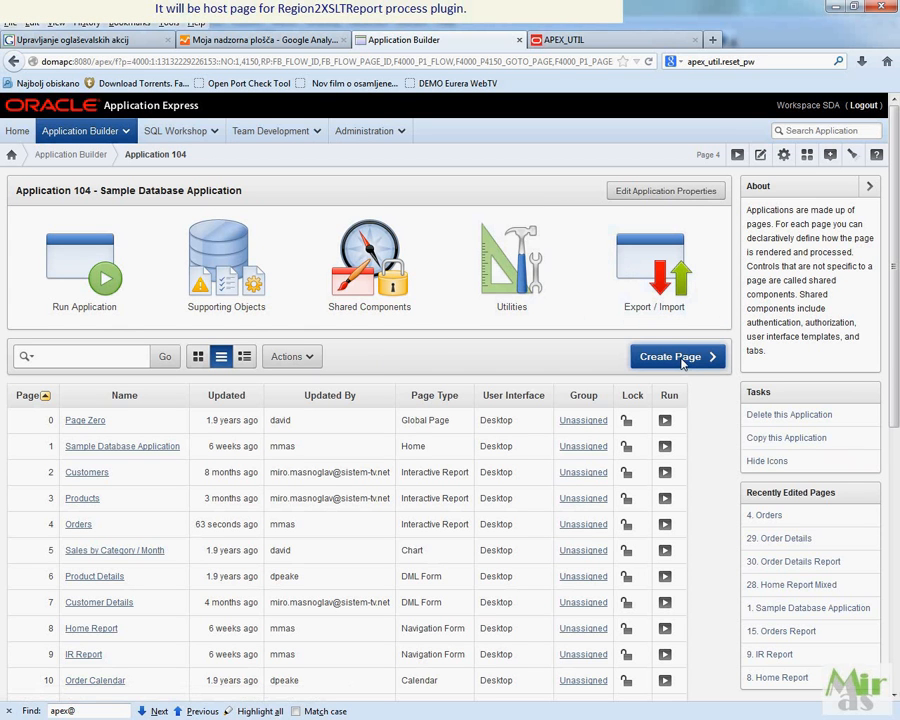
Step: Create blank page 27 named Word Table Report
click(677, 356)
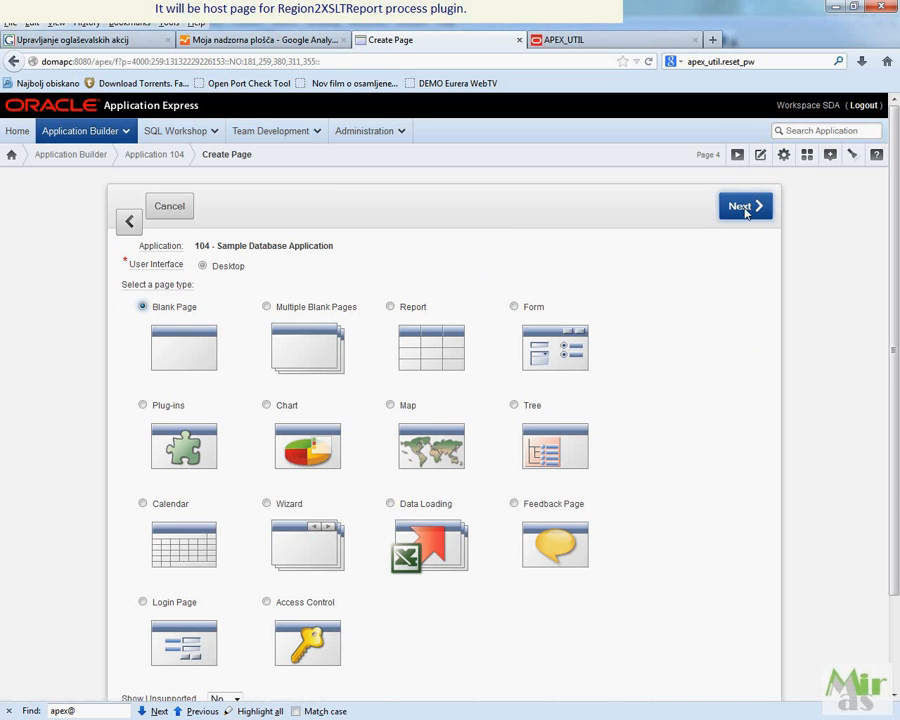
click(744, 206)
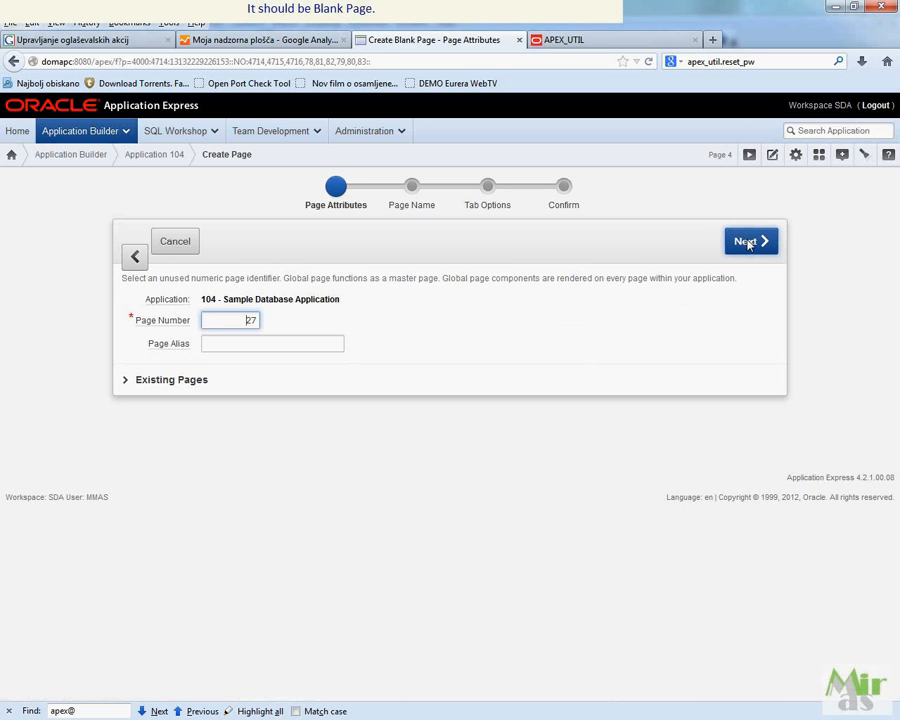
click(749, 241)
text(Word Table Report)
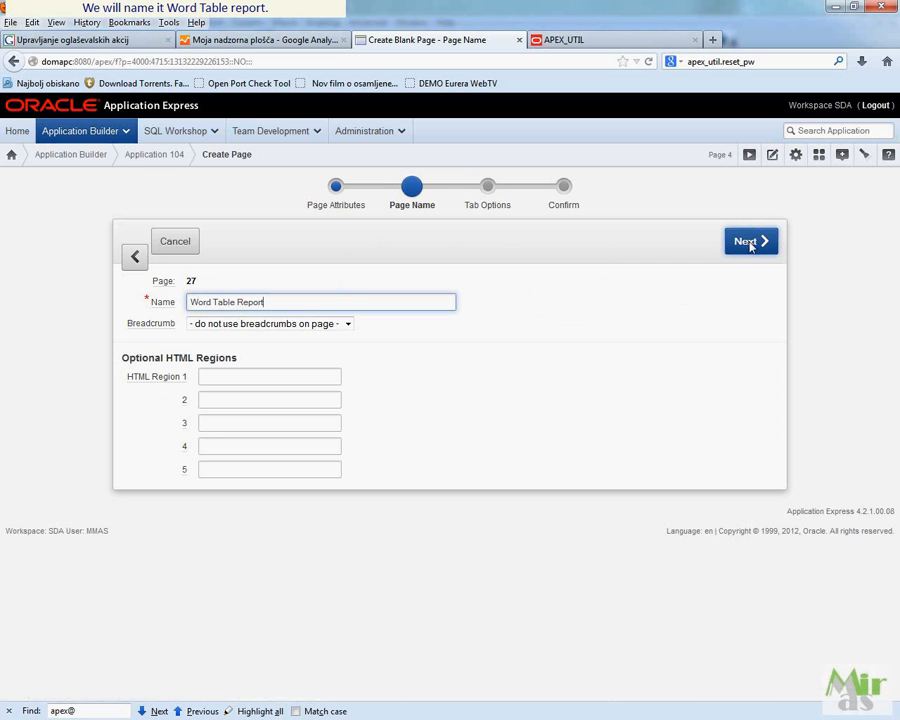
click(750, 241)
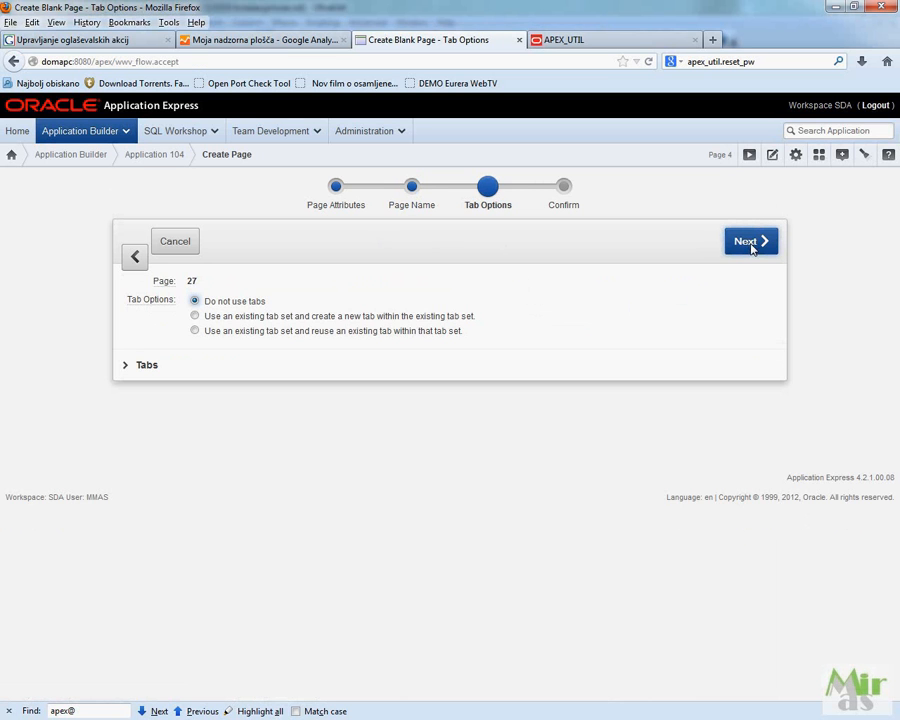
click(750, 241)
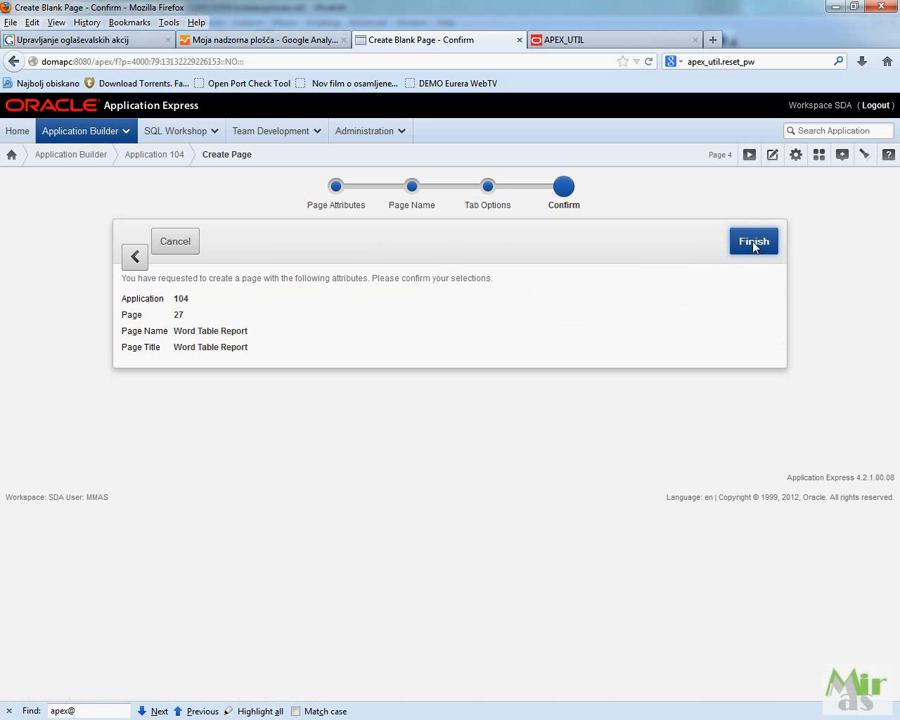
click(753, 241)
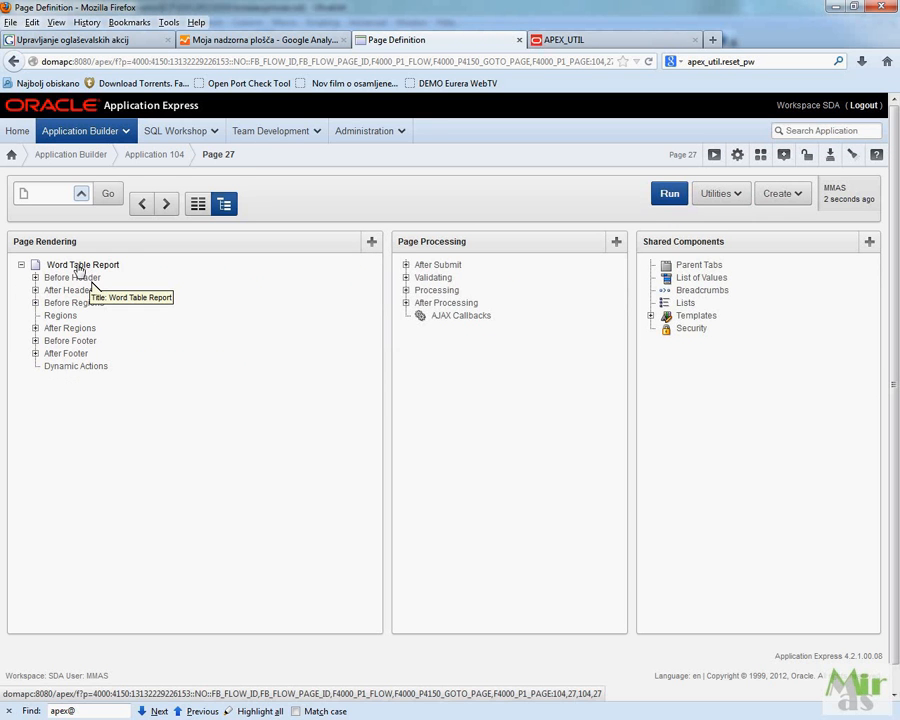
Step: Start creating a Before Header process on page 27
click(36, 277)
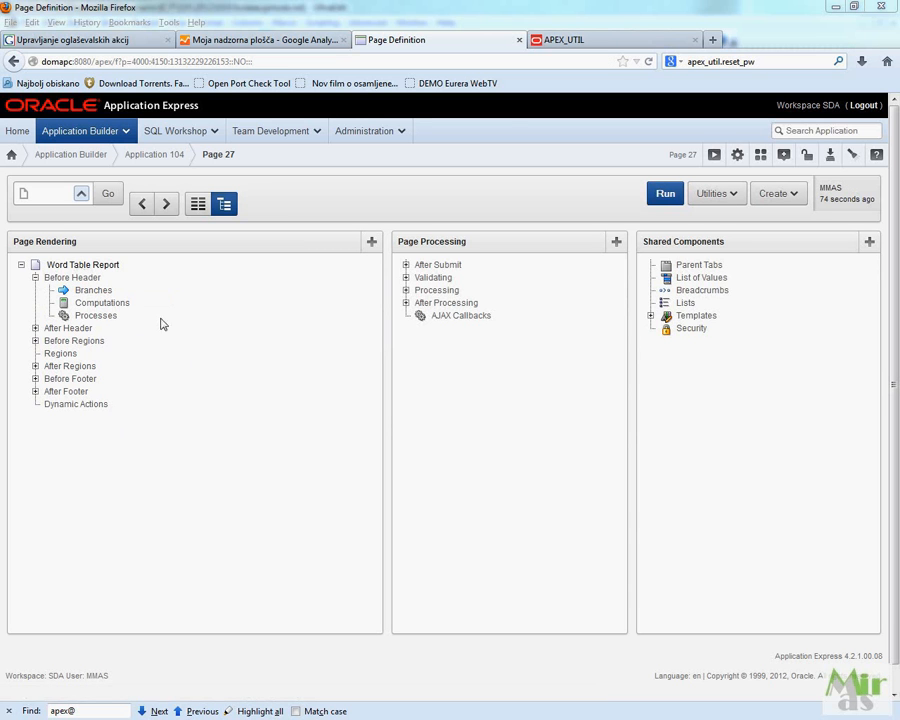
right_click(95, 315)
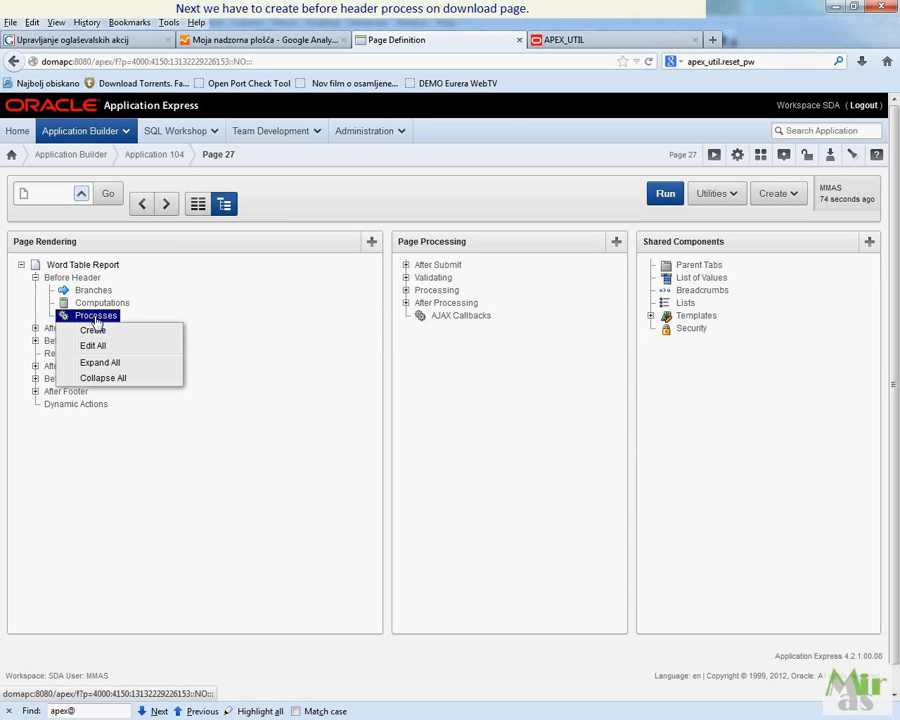
click(92, 329)
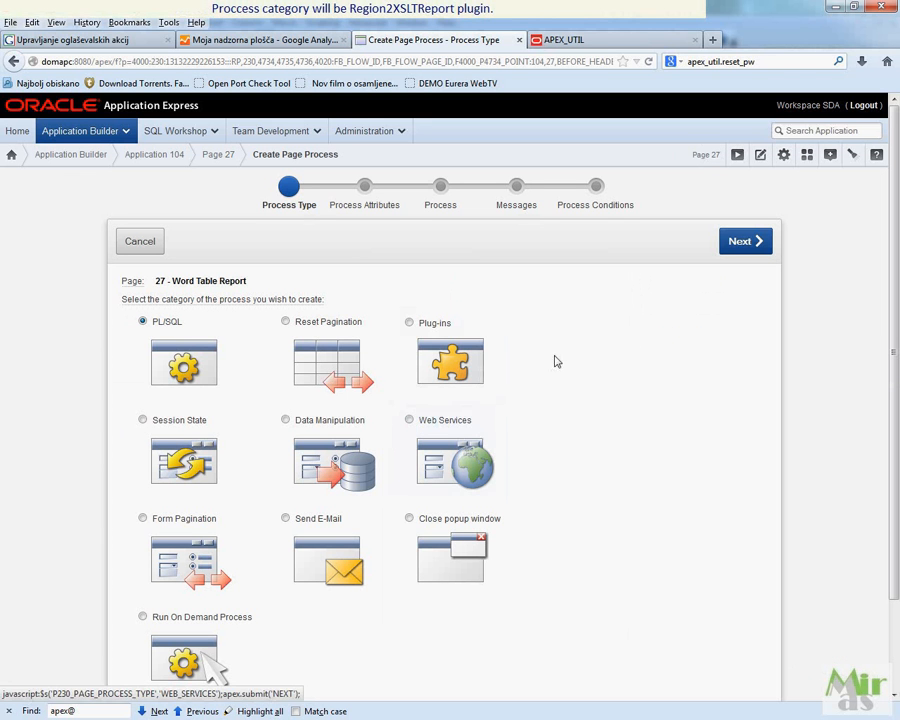
Step: Choose the Region2XSLTReport plug-in process type and name it Word Table Report
click(744, 241)
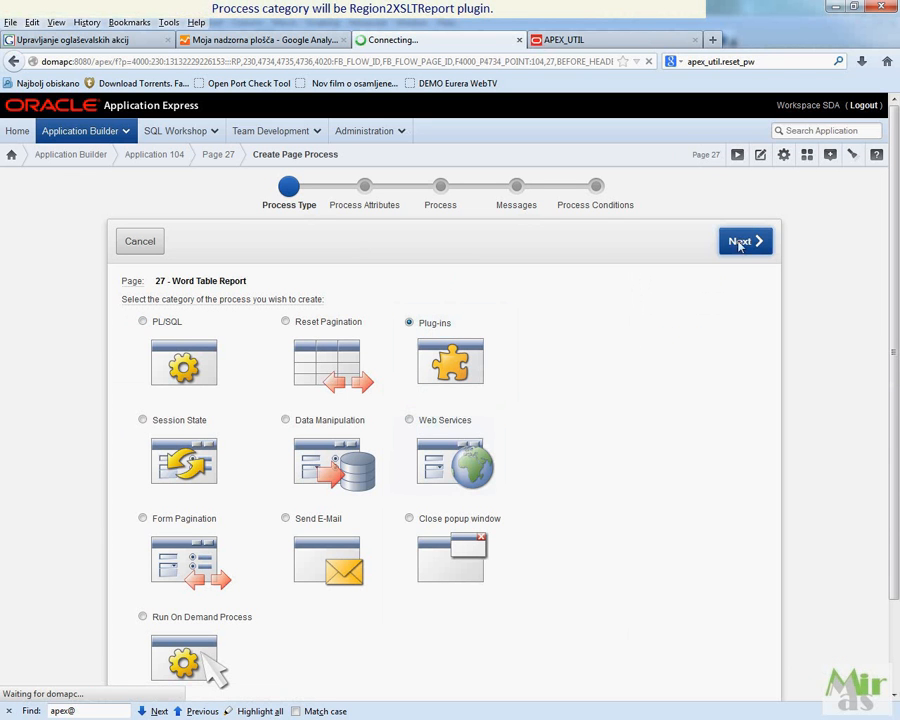
click(744, 241)
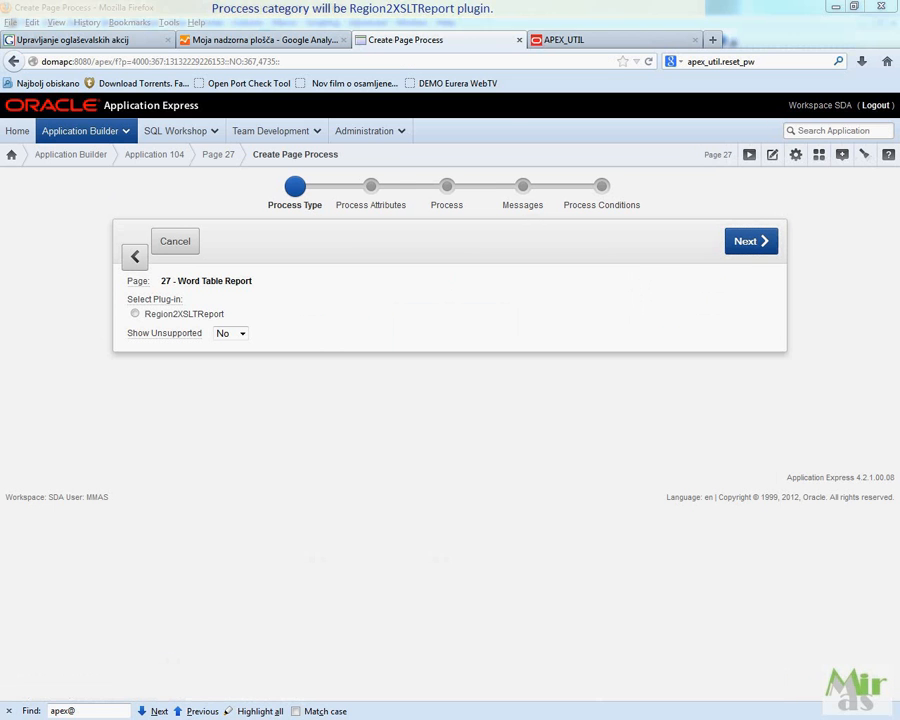
click(135, 313)
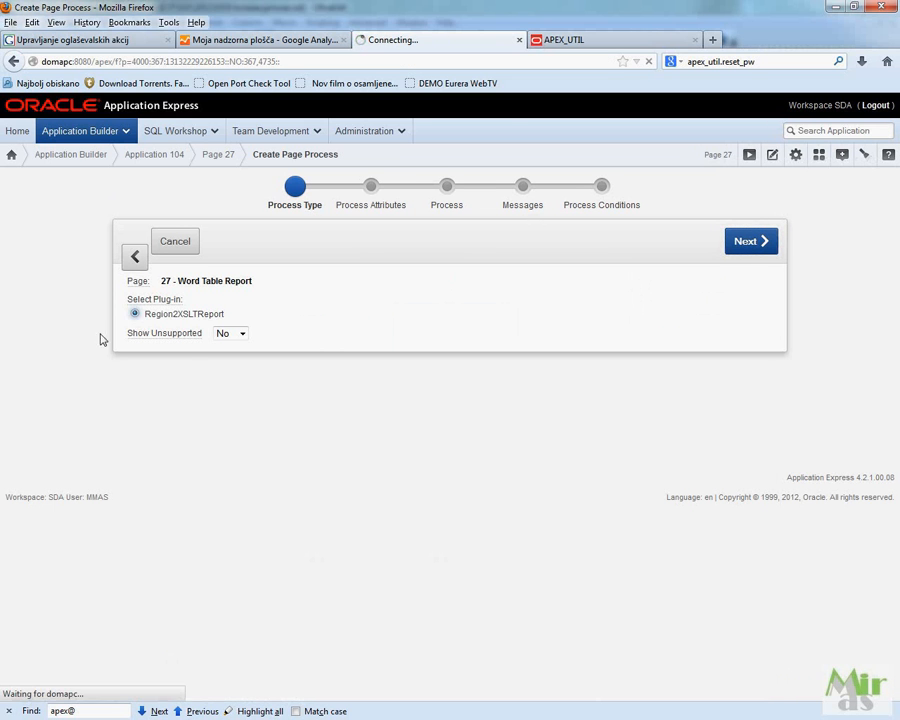
click(750, 241)
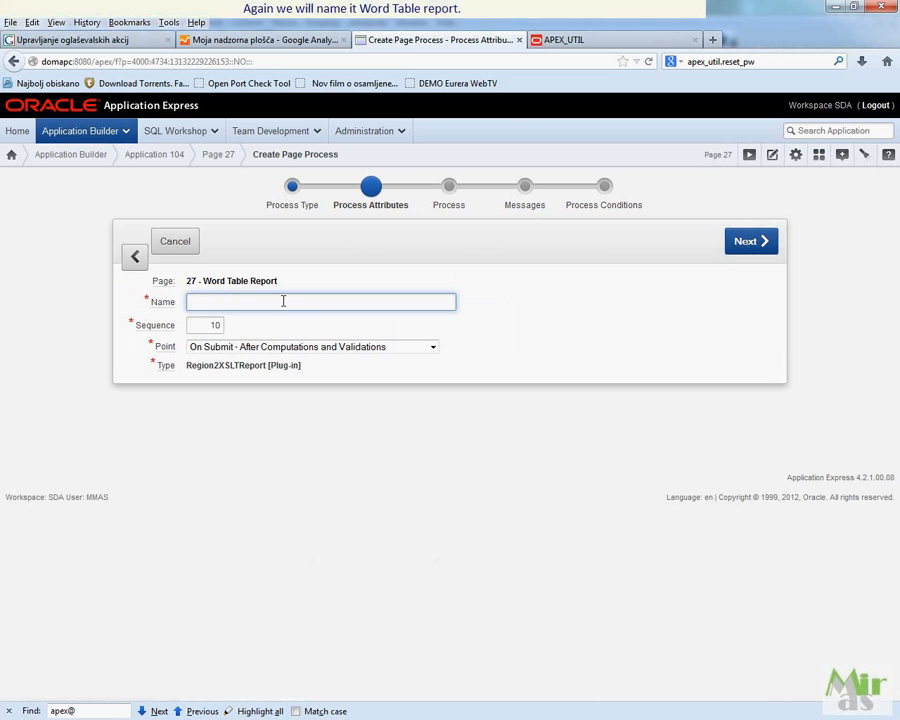
text(Word)
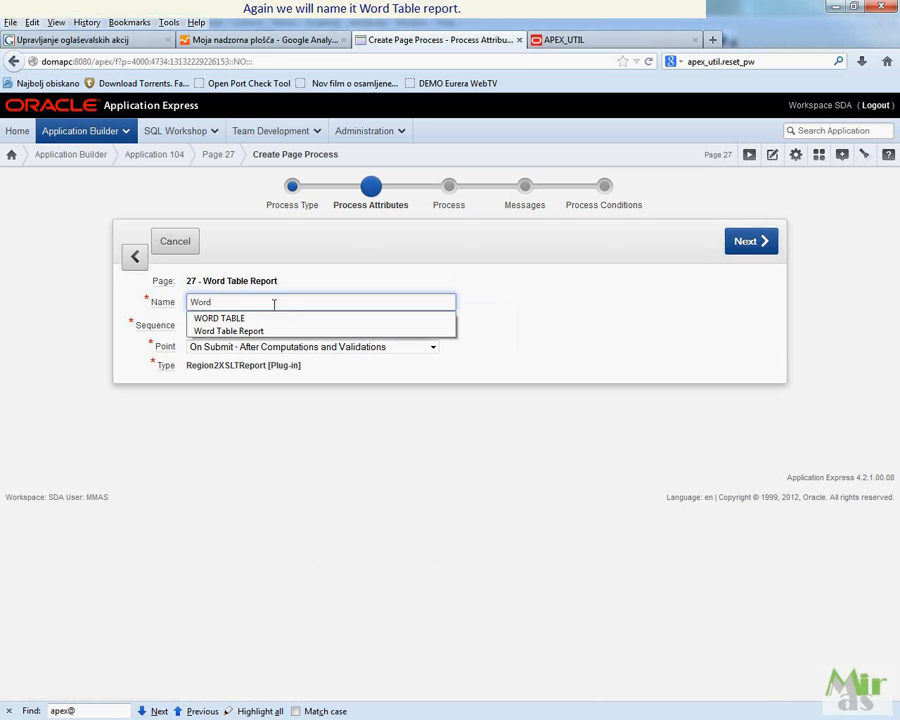
click(228, 330)
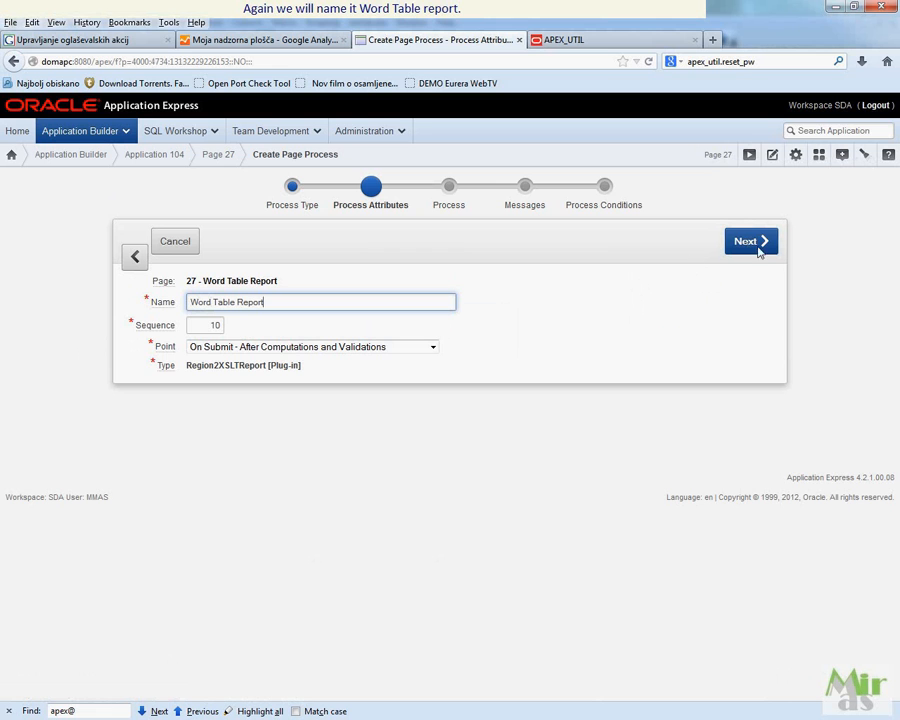
click(747, 241)
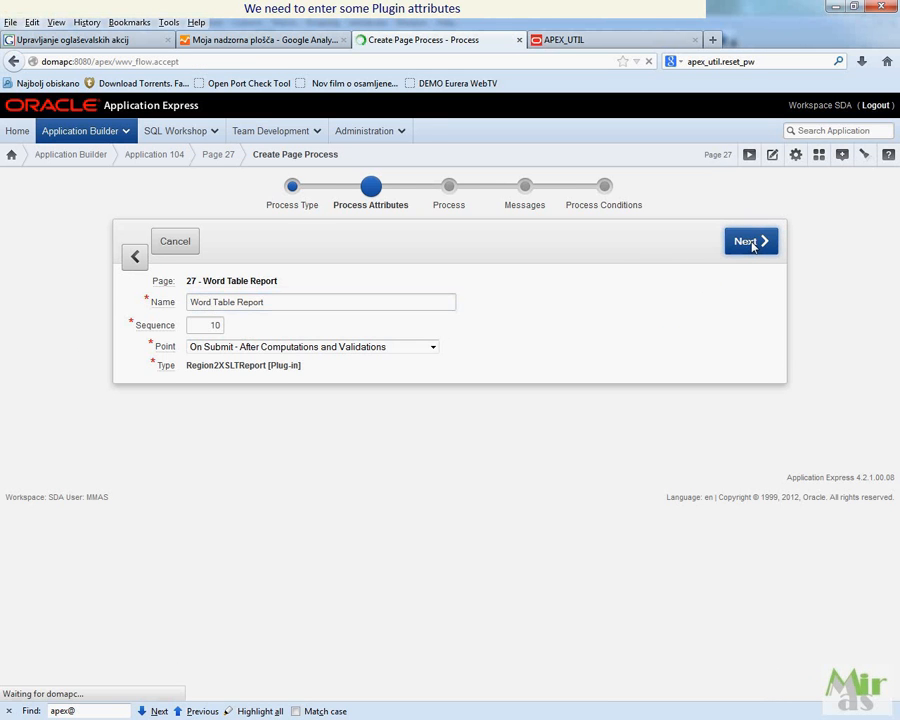
click(748, 241)
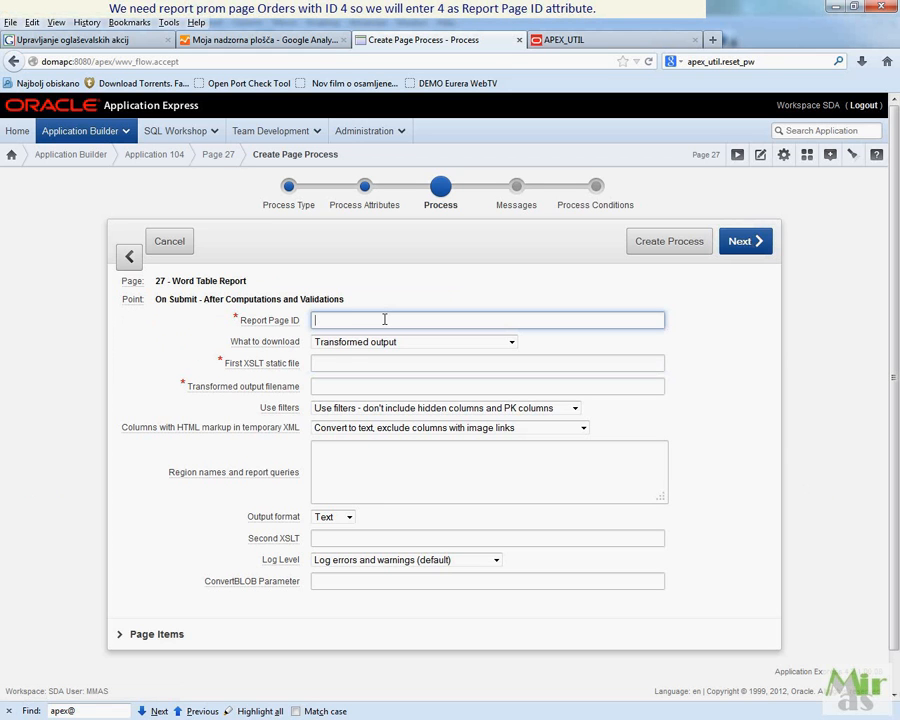
Step: Set report page 4, XSLT ColoredWordTable.xslt, output WordTable.doc, and create the process
text(4)
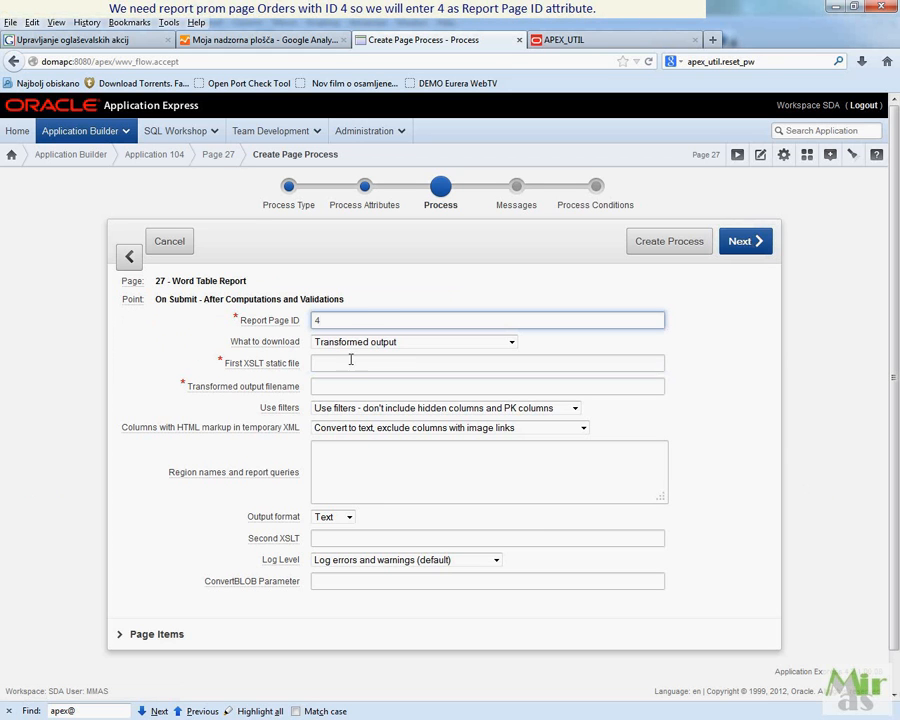
click(487, 362)
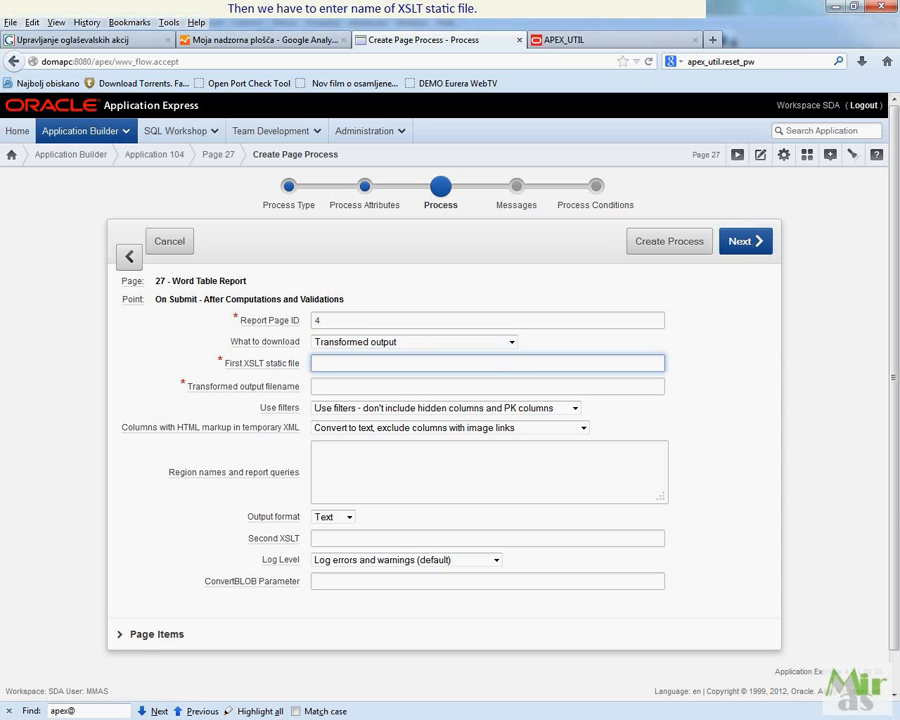
click(487, 362)
text(ColoredWordTable)
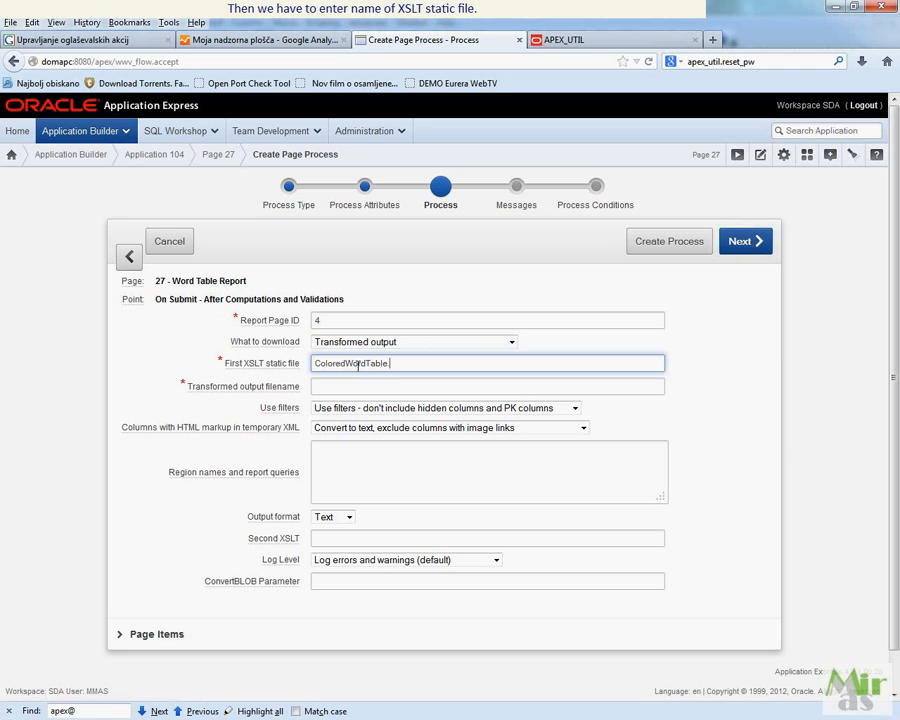
text(.xslt)
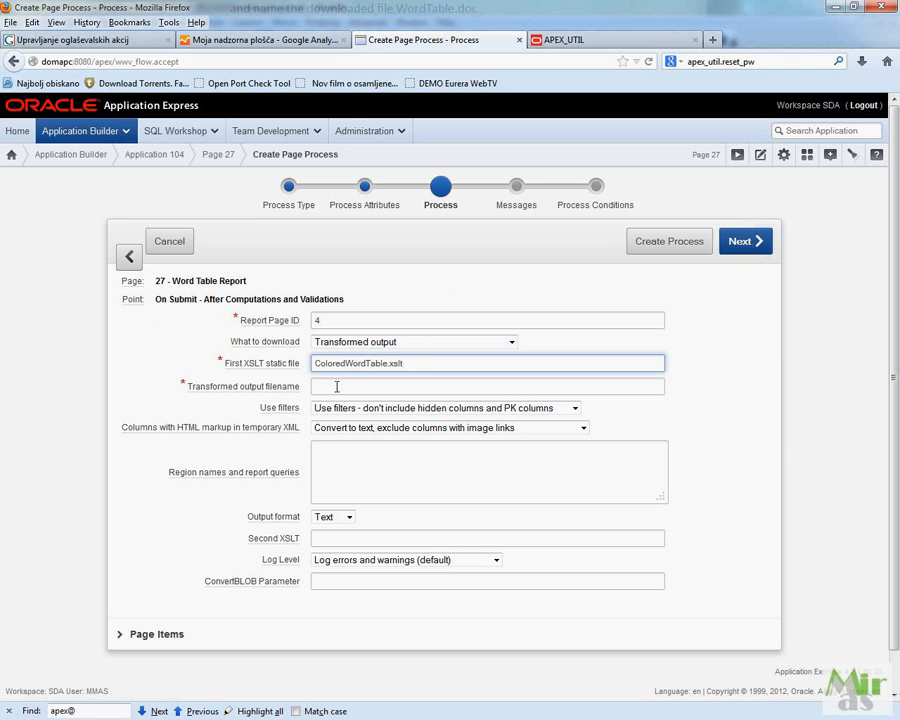
text(Word)
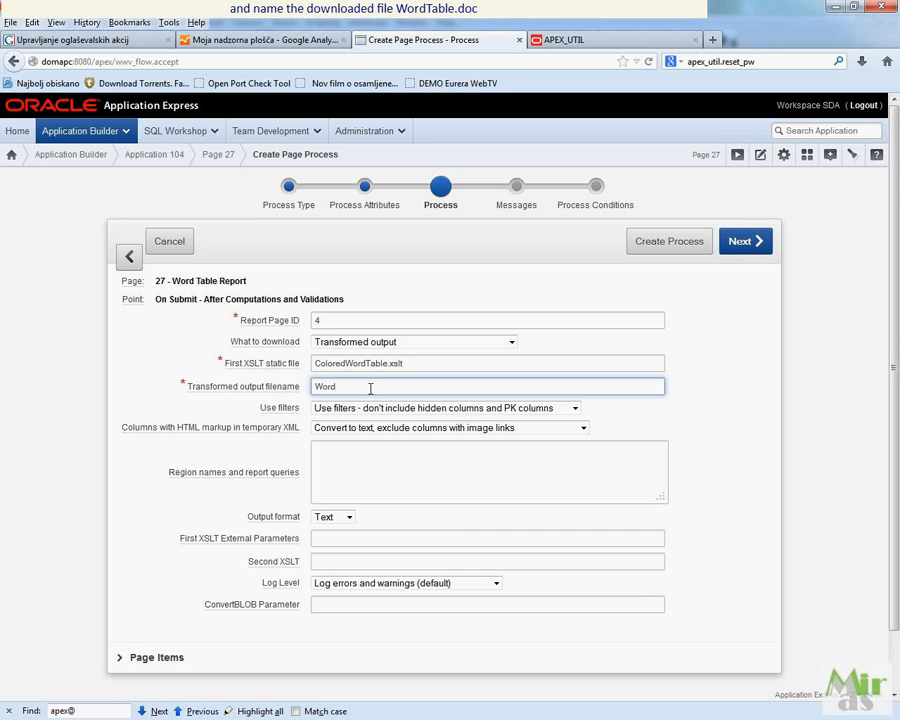
text(Table)
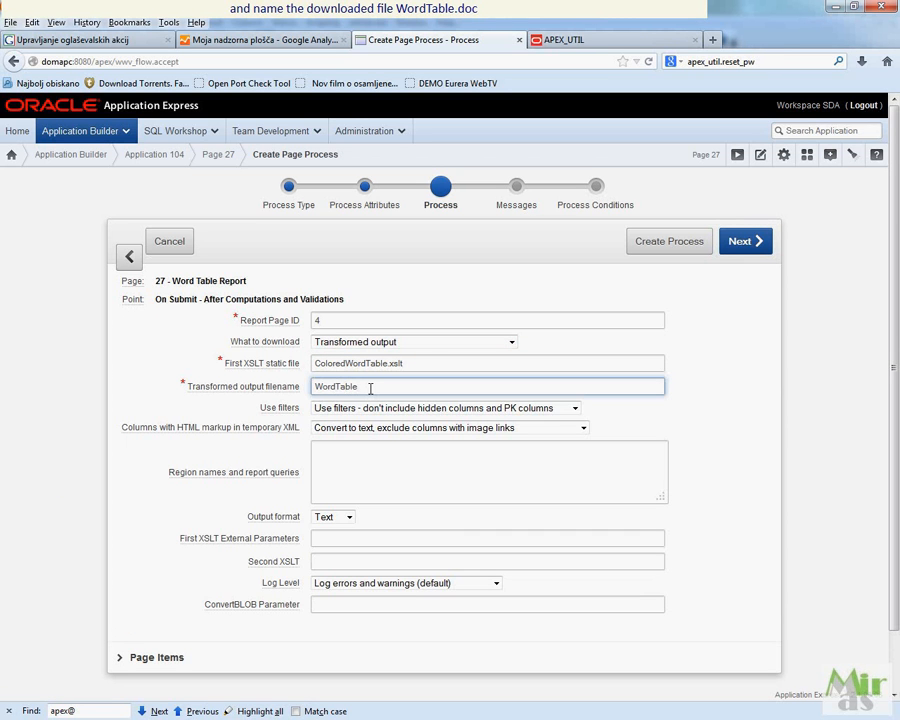
text(.doc)
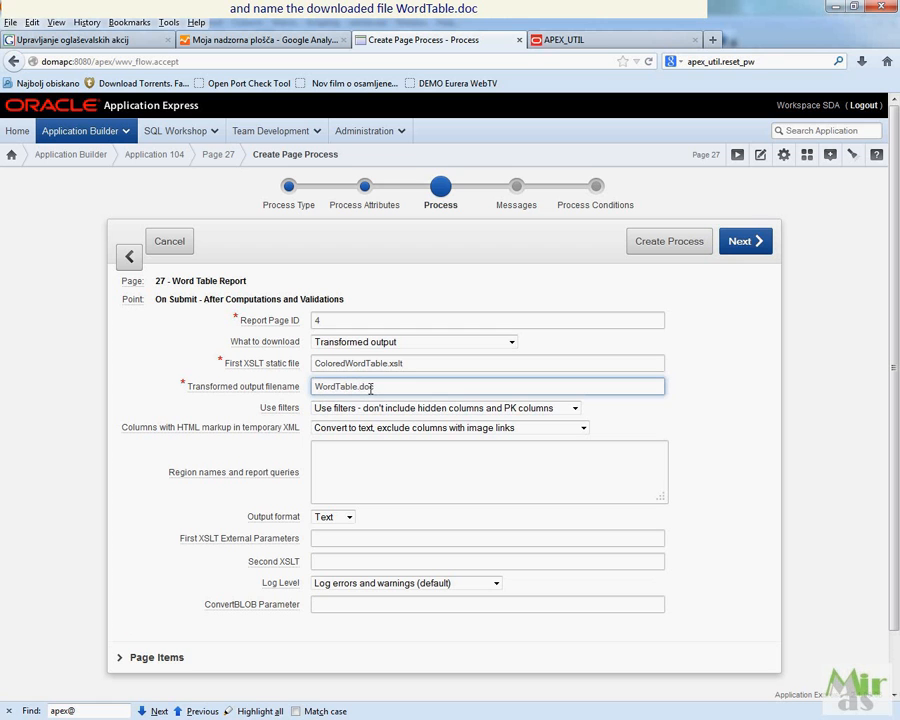
mouse_move(445, 463)
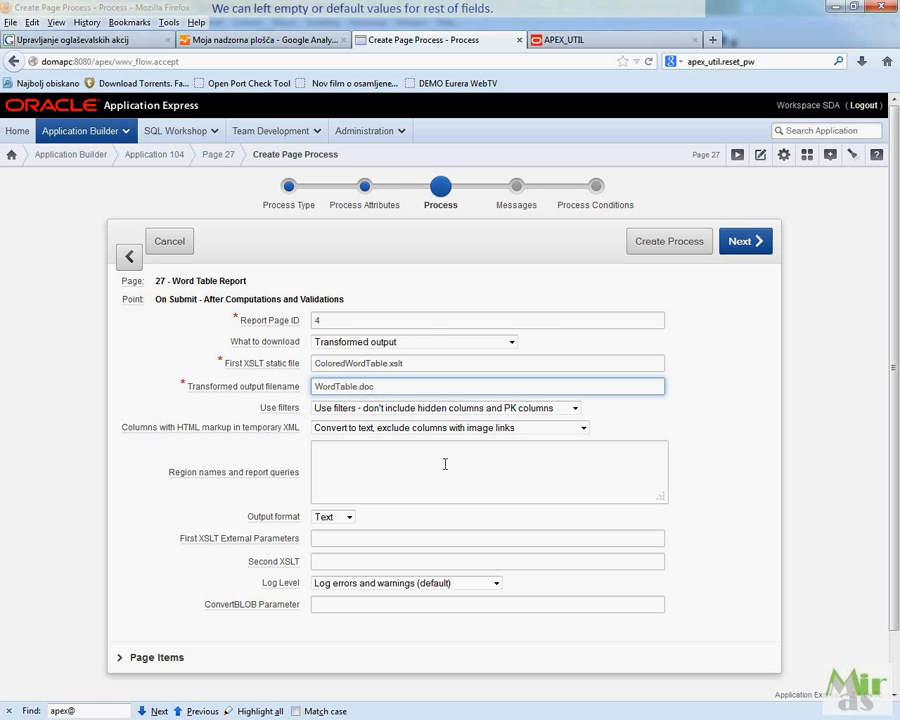
click(745, 241)
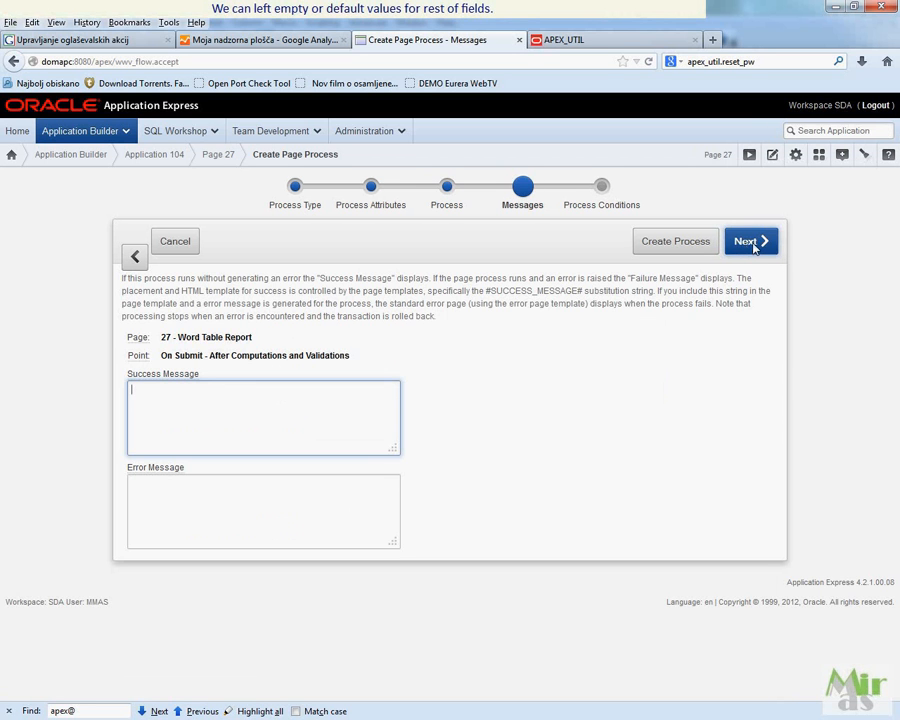
click(745, 241)
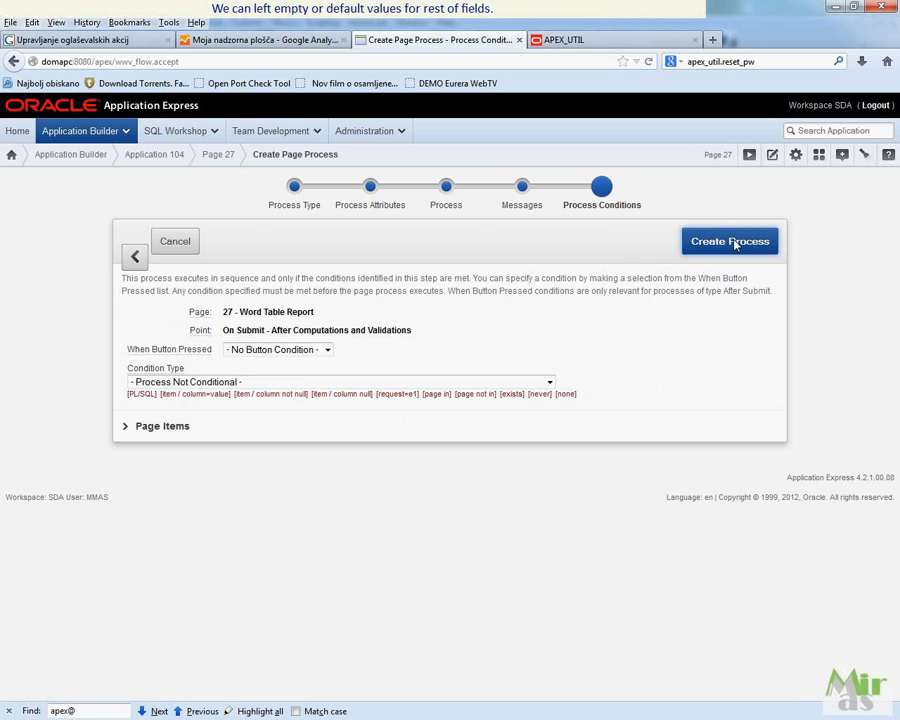
click(729, 241)
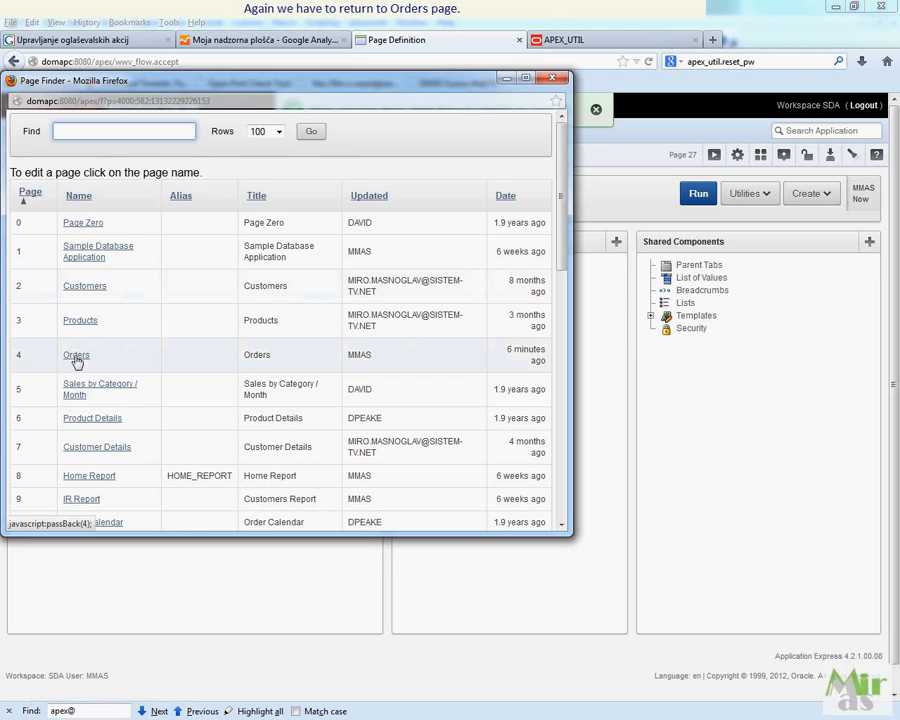
Step: Open page 4 and change the WORD_TABLE button's redirect target to page 27
click(76, 355)
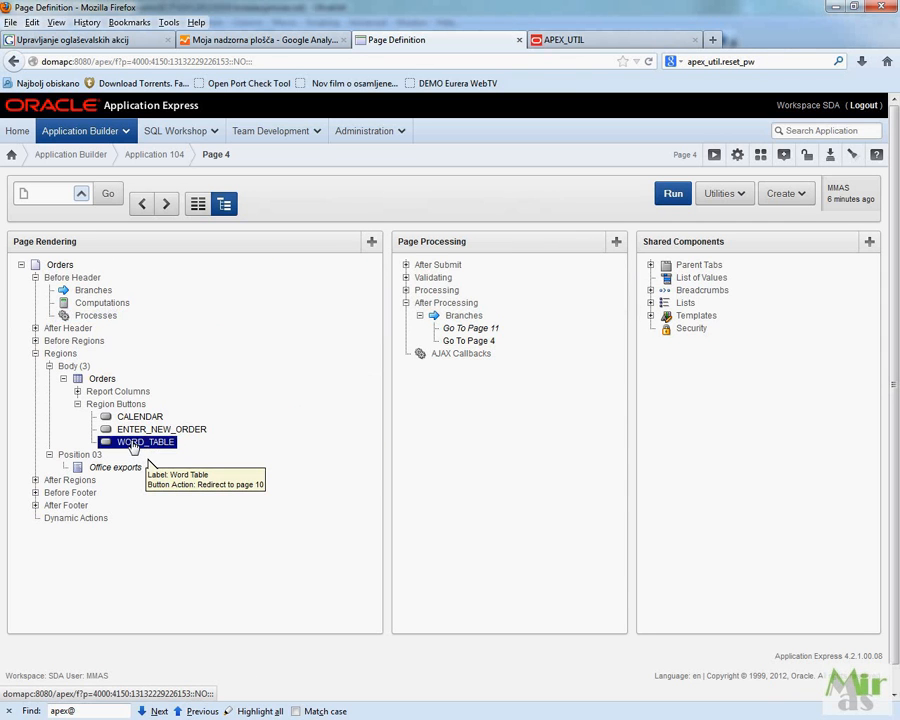
double_click(143, 442)
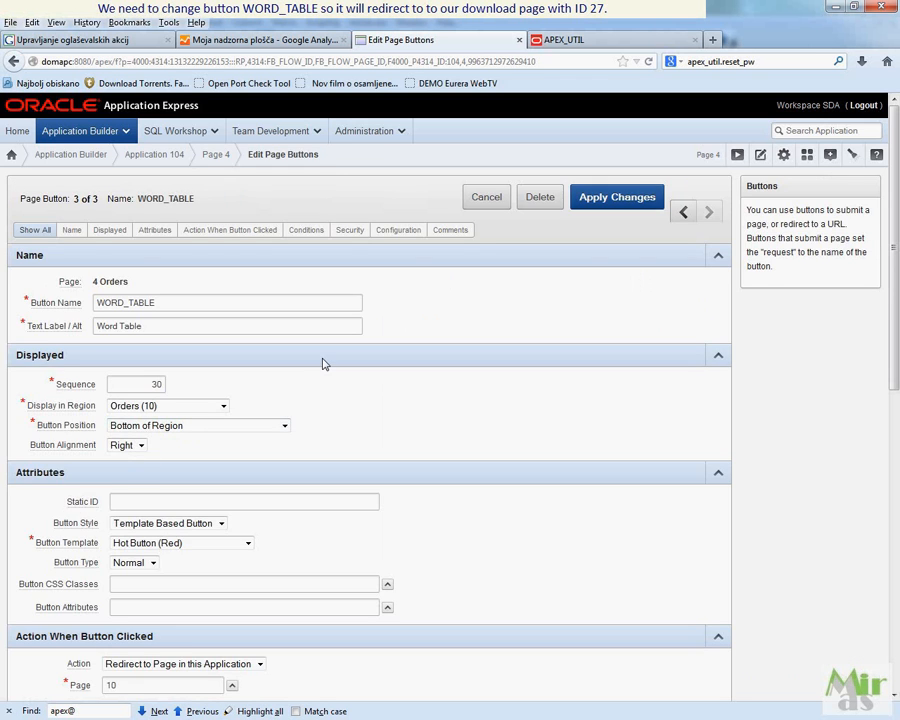
scroll(down, 3)
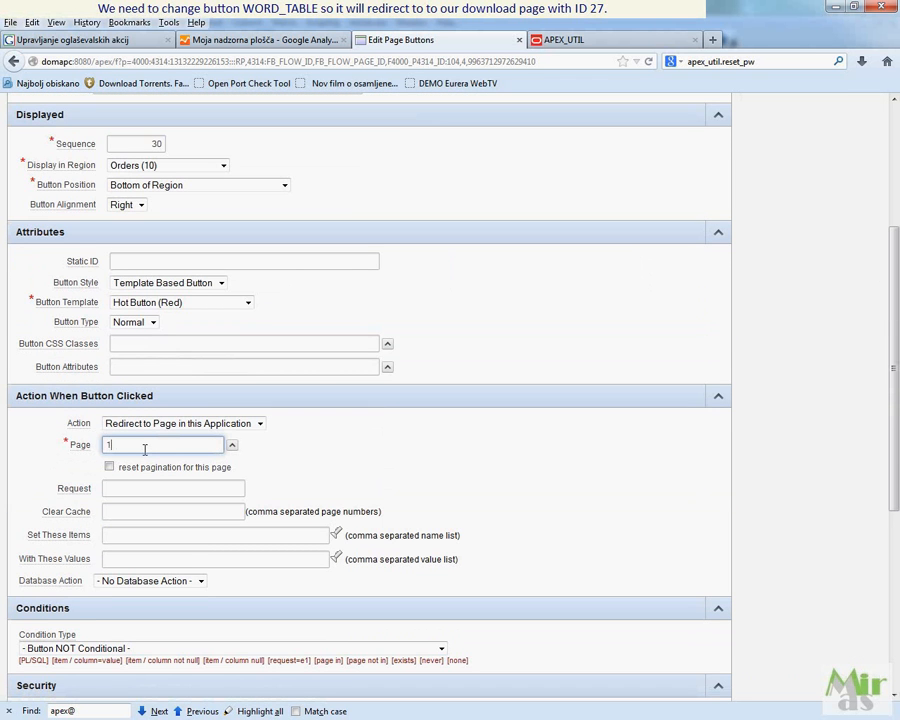
text(27)
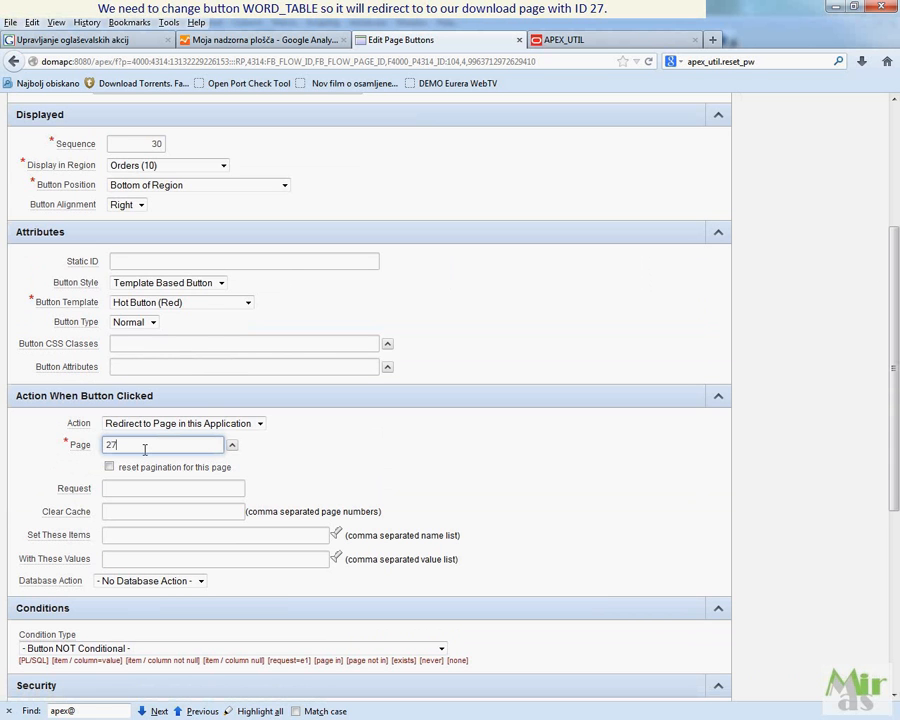
mouse_move(553, 350)
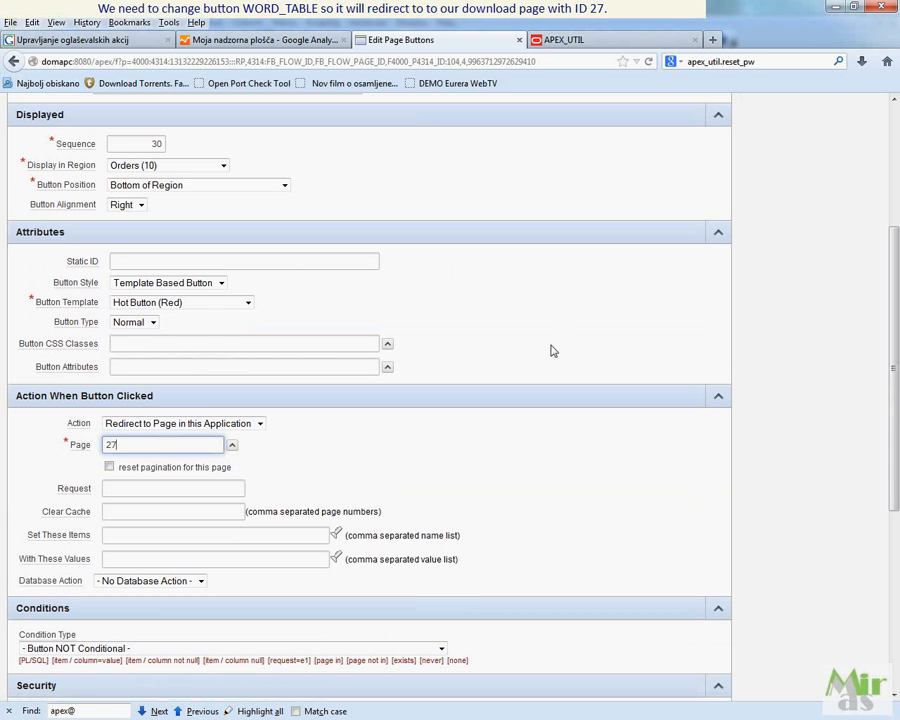
click(617, 197)
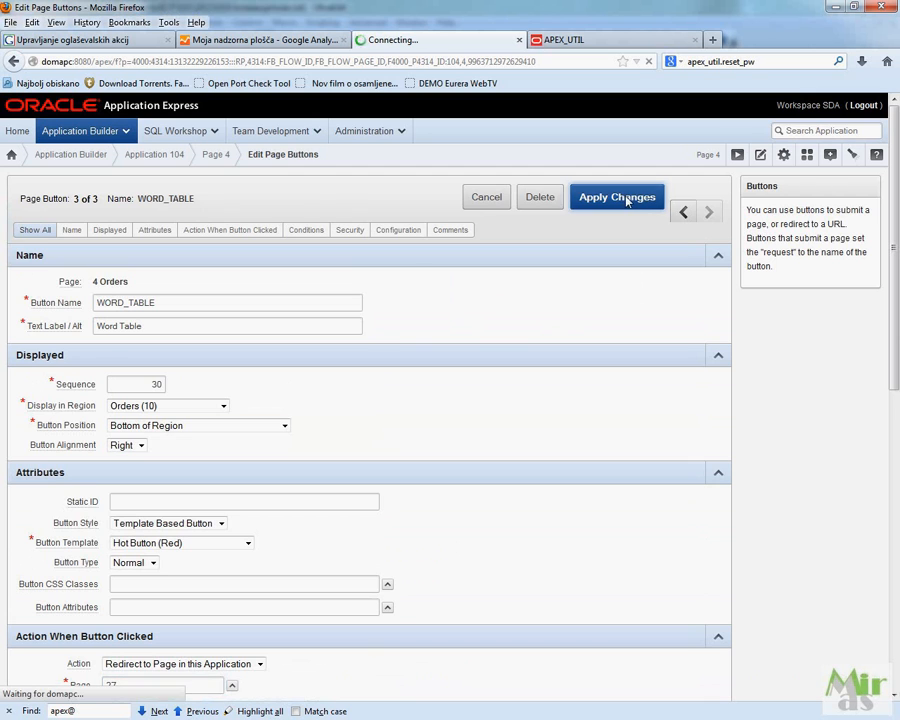
Step: Run the Orders page and click Word Table to request the report
click(617, 197)
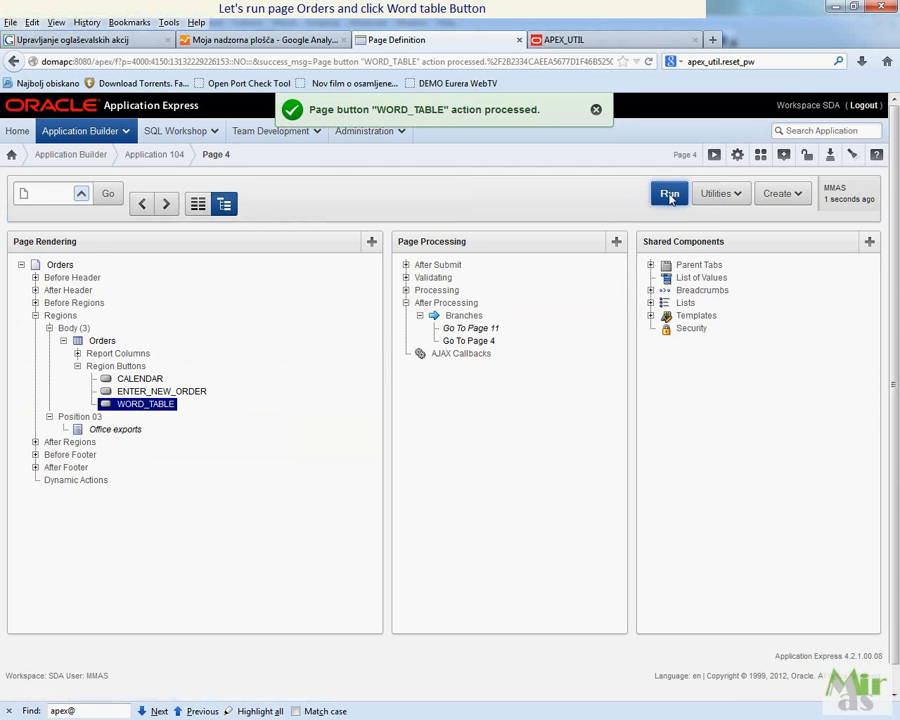
click(668, 193)
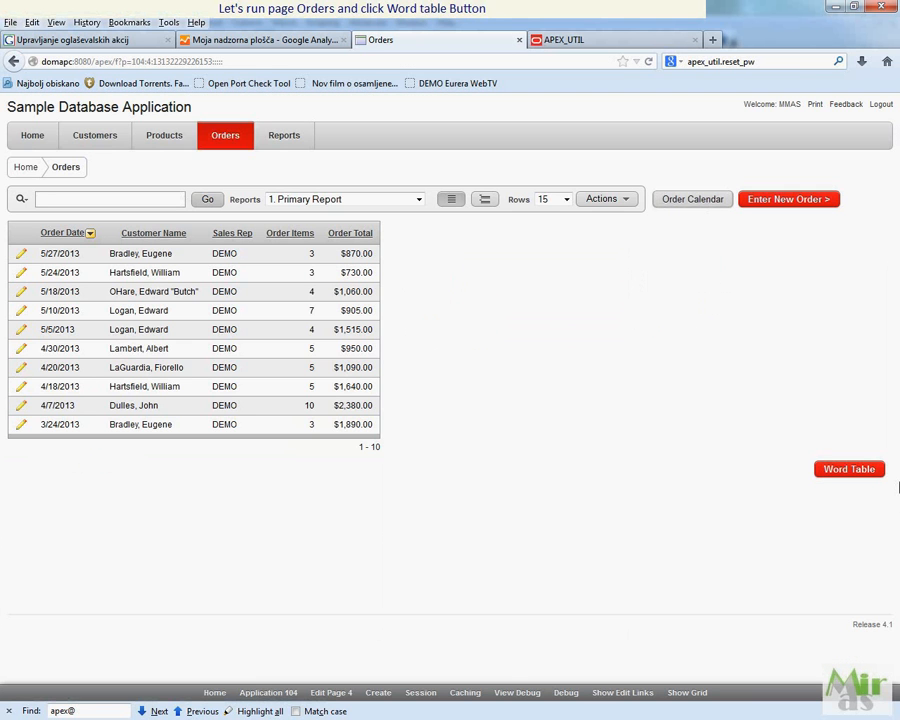
click(848, 469)
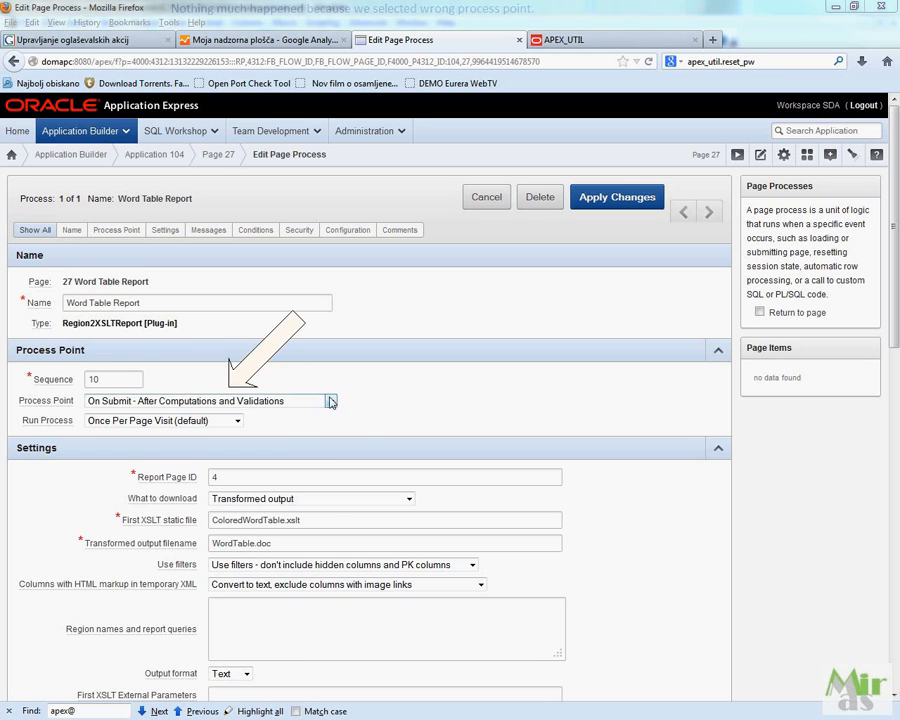
Step: Make Word Table Report run On Load - Before Header, save, then run page 4
click(330, 401)
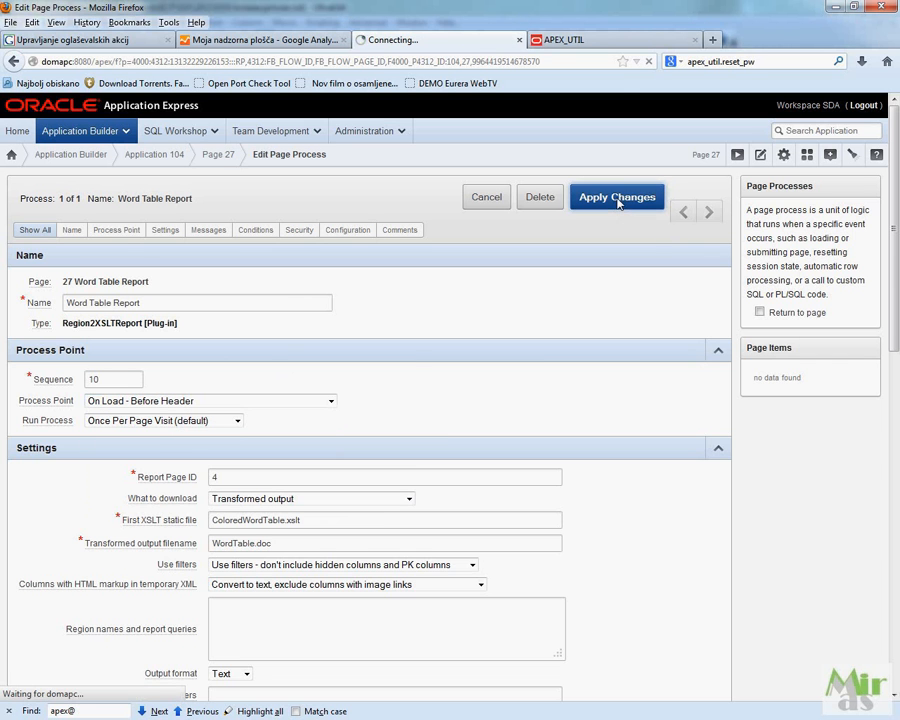
click(617, 196)
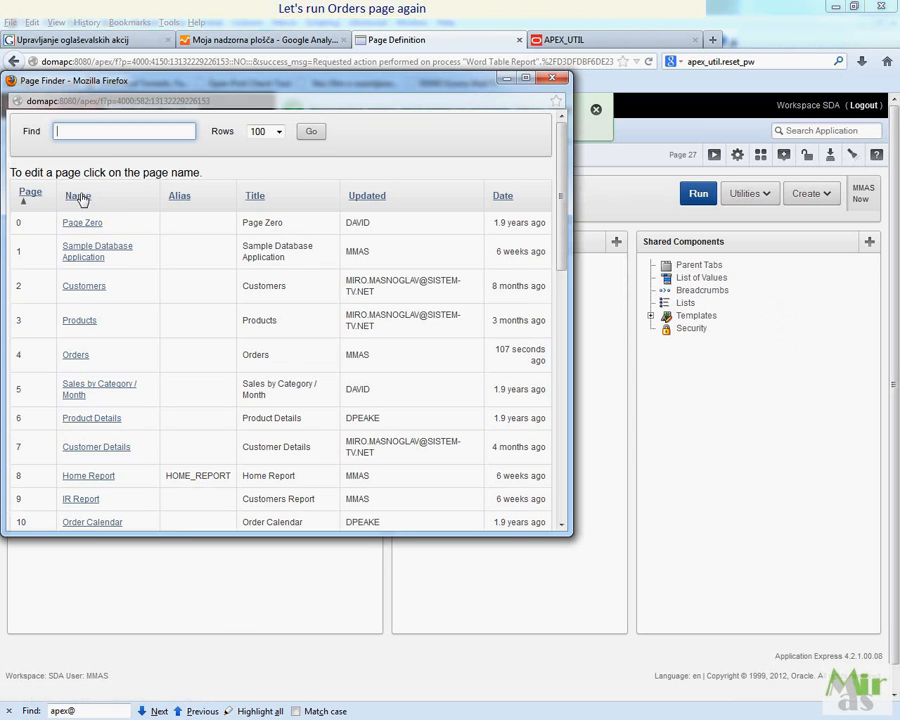
mouse_move(76, 355)
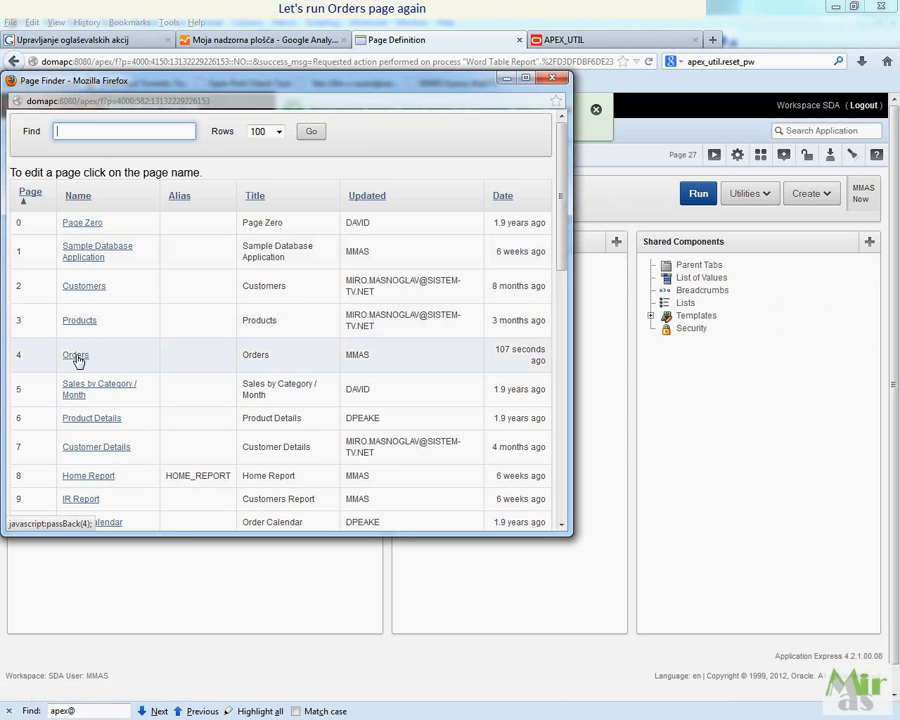
click(76, 355)
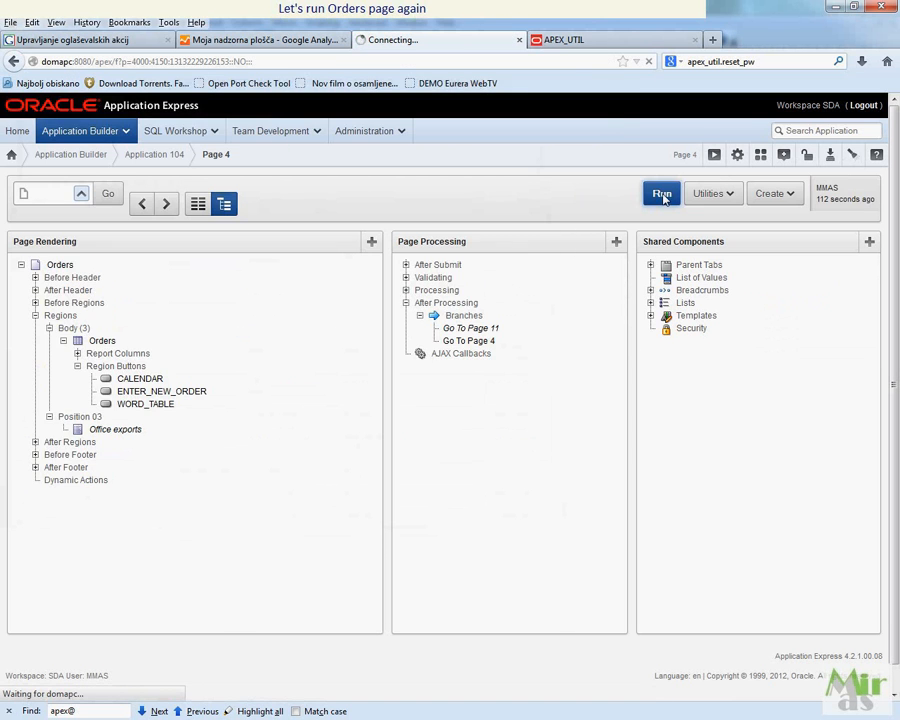
click(661, 193)
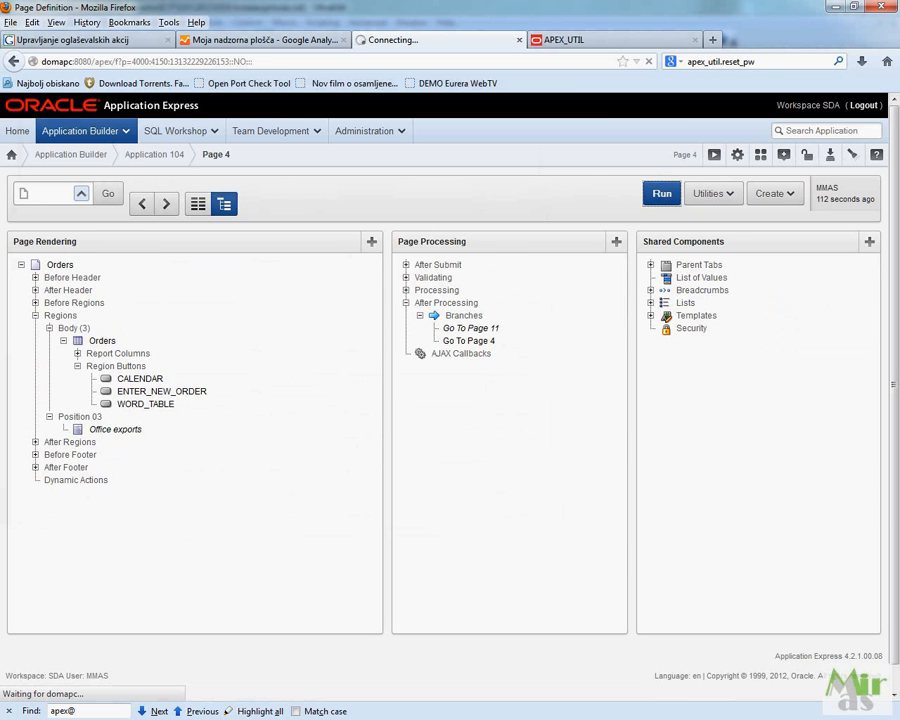
Step: Download the orders with the Word Table button and open WordTable.doc in Word
click(661, 193)
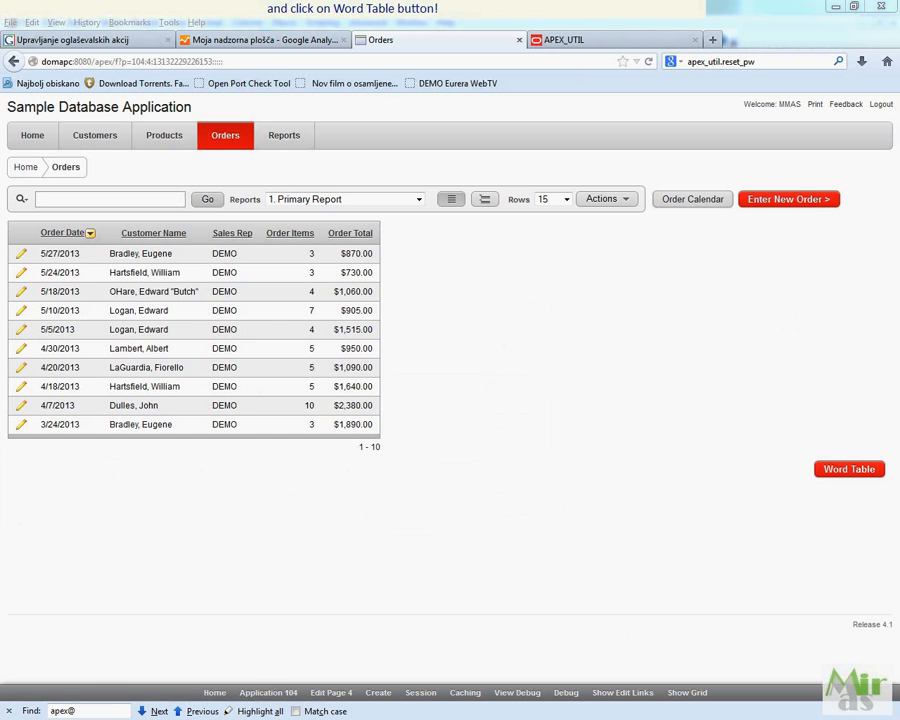
mouse_move(849, 469)
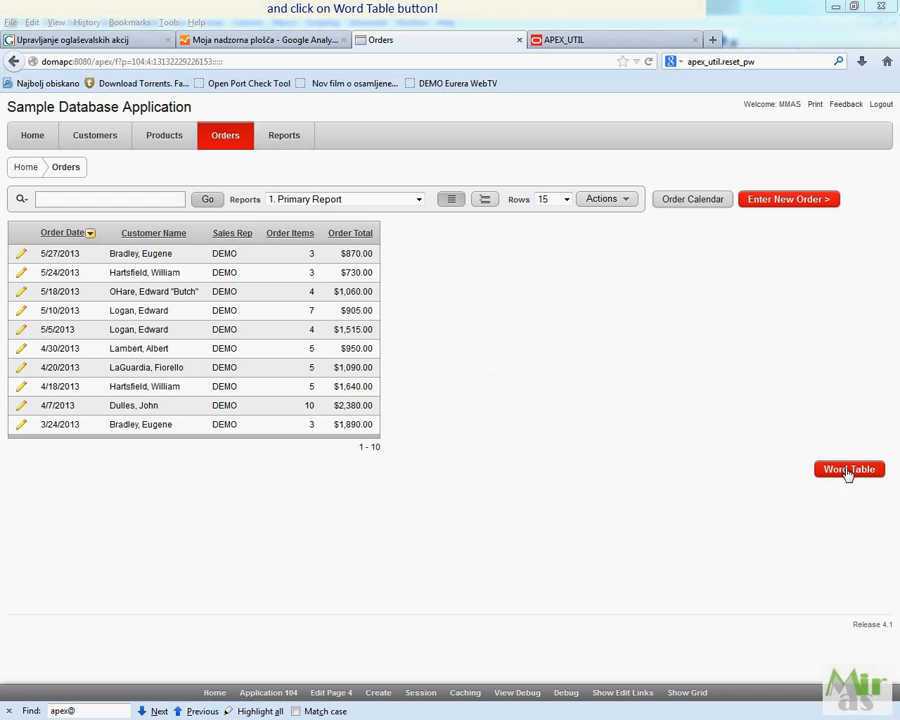
click(849, 469)
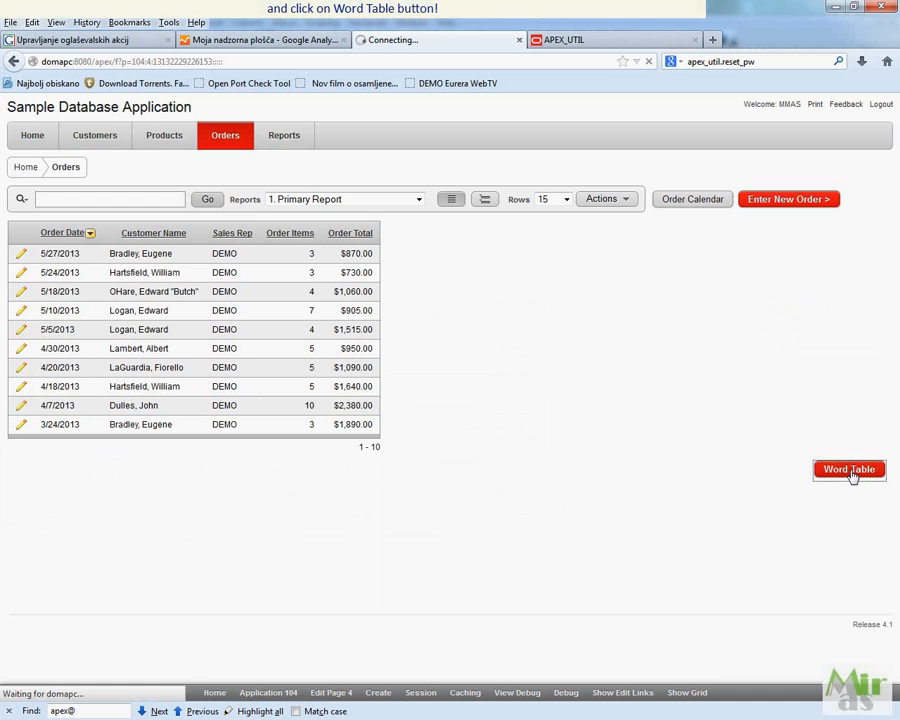
click(849, 469)
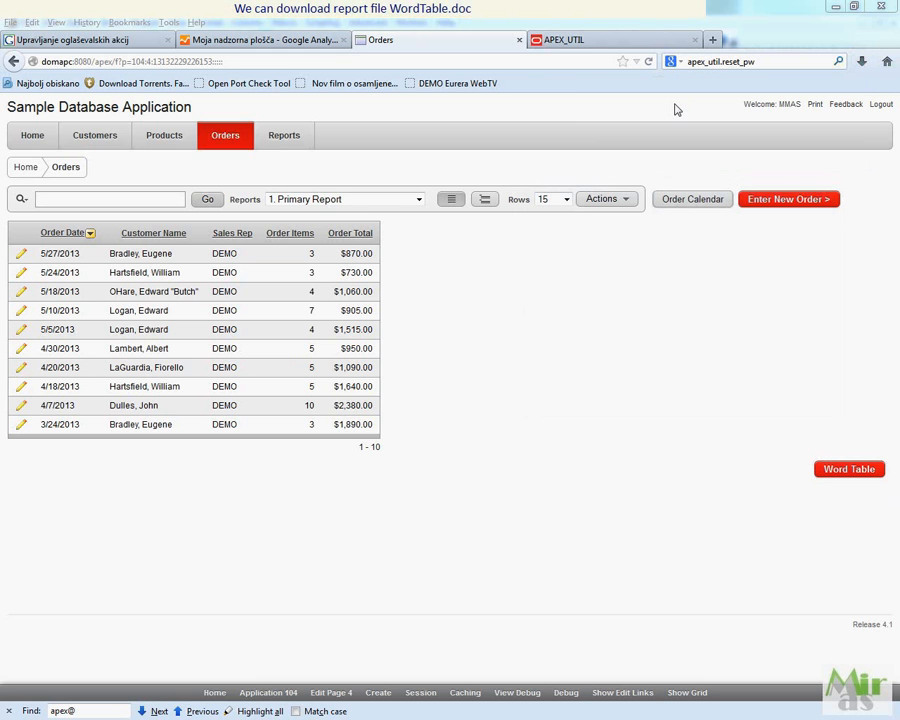
click(848, 469)
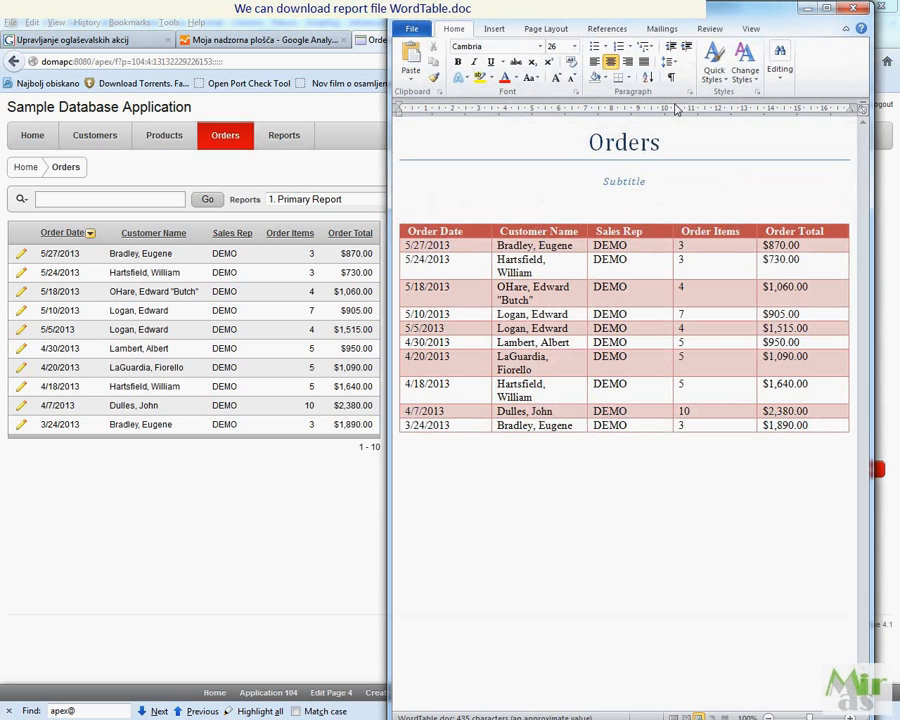
mouse_move(770, 122)
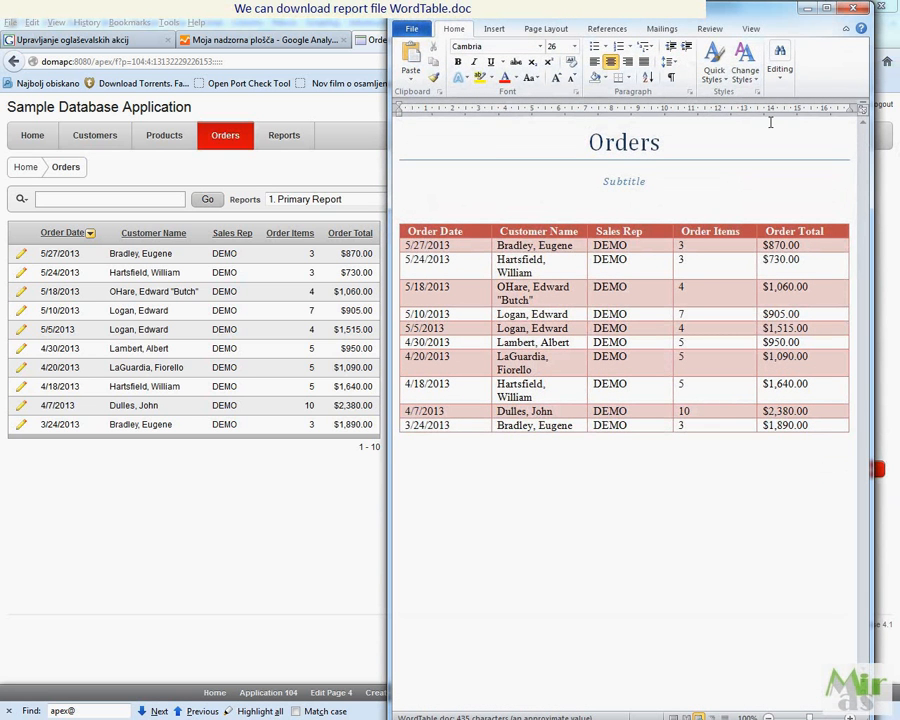
Step: Review the red-striped Orders table in WordTable.doc, then close Word
click(590, 142)
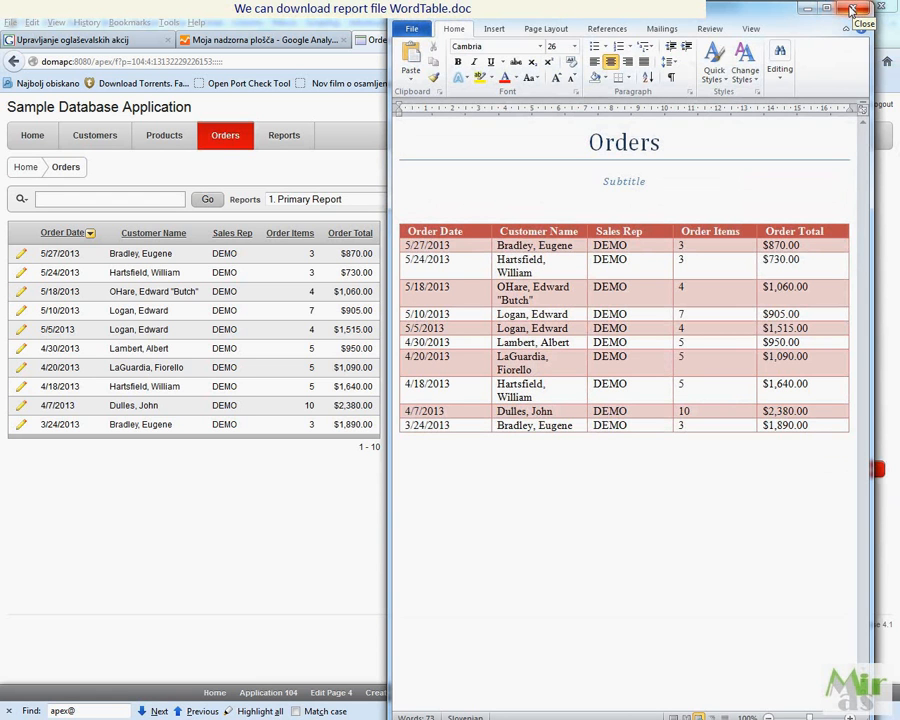
click(863, 22)
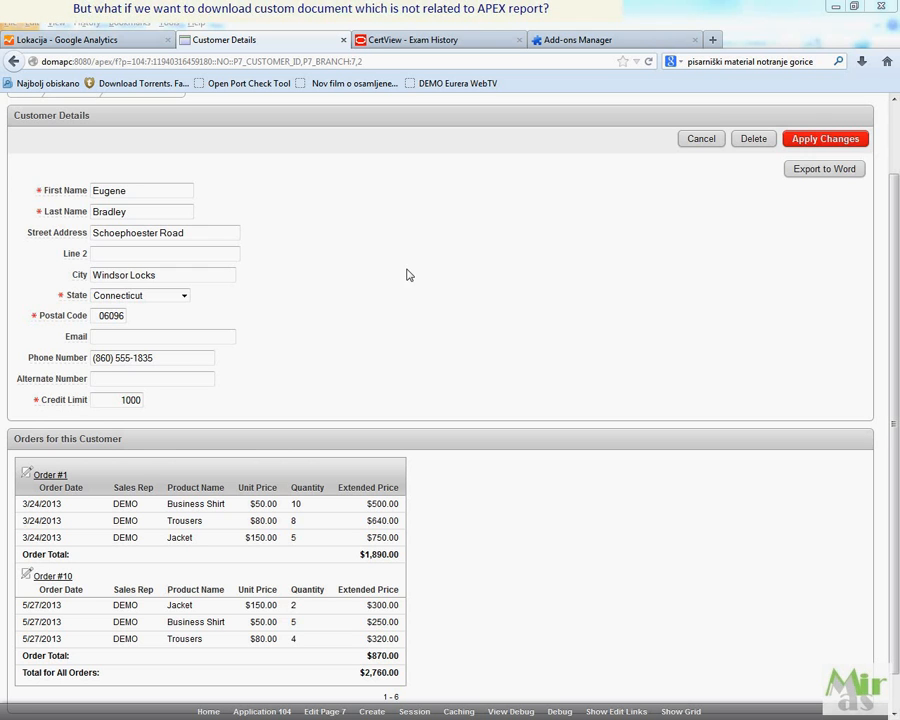
mouse_move(798, 183)
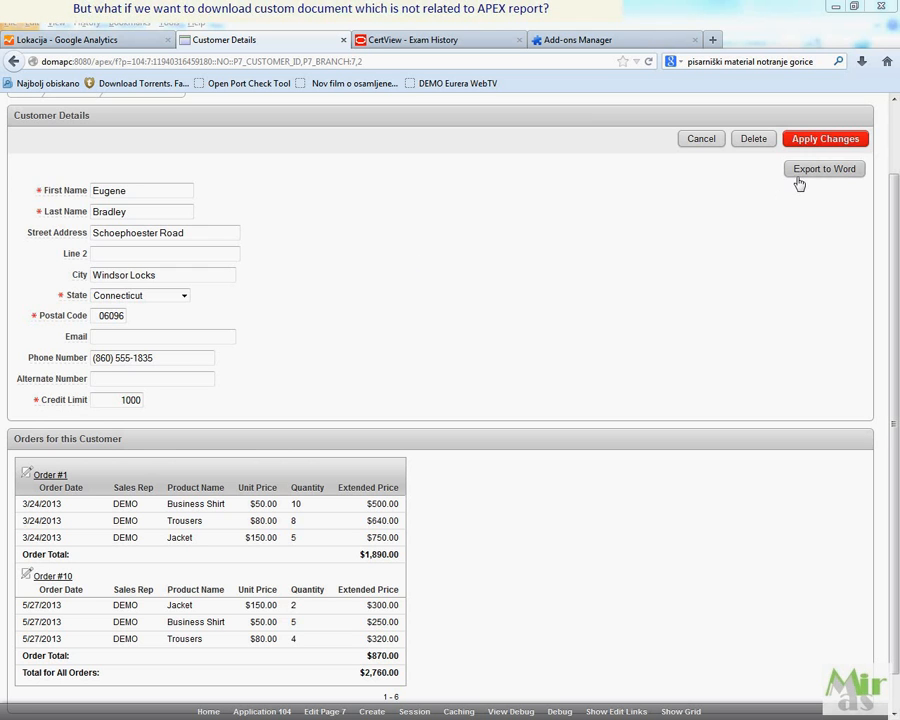
mouse_move(365, 620)
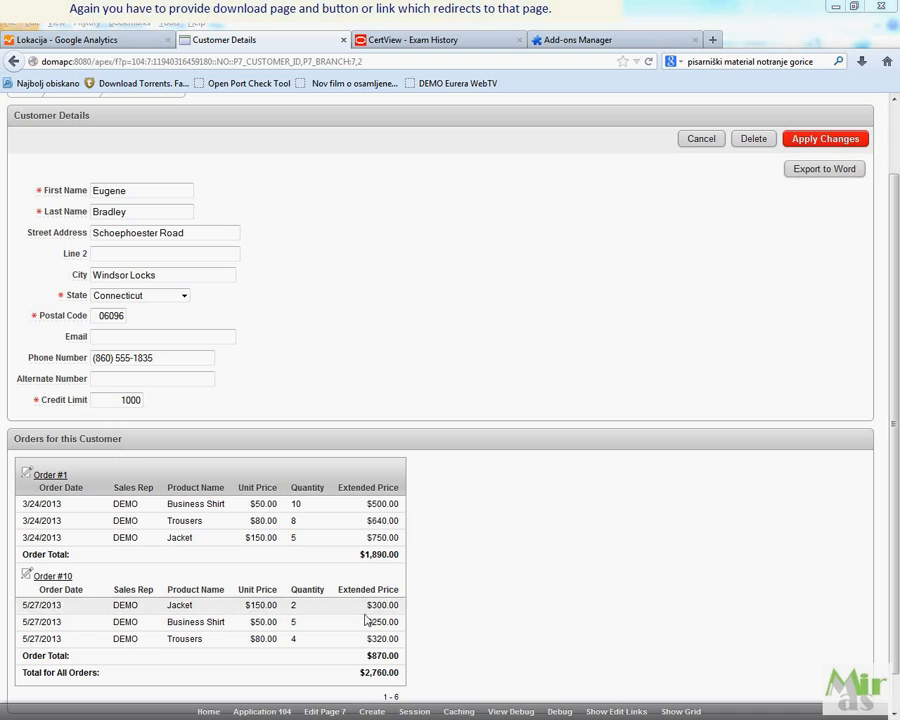
Step: Edit page 7 and inspect the WORDEXPORT button's redirect to page 26 with parameters
click(324, 711)
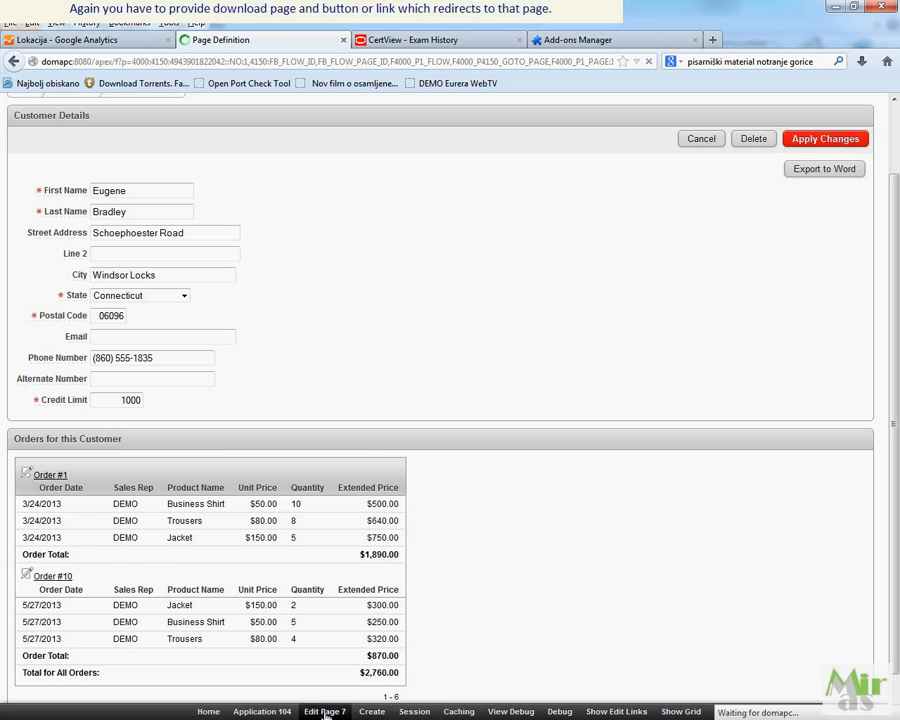
click(324, 711)
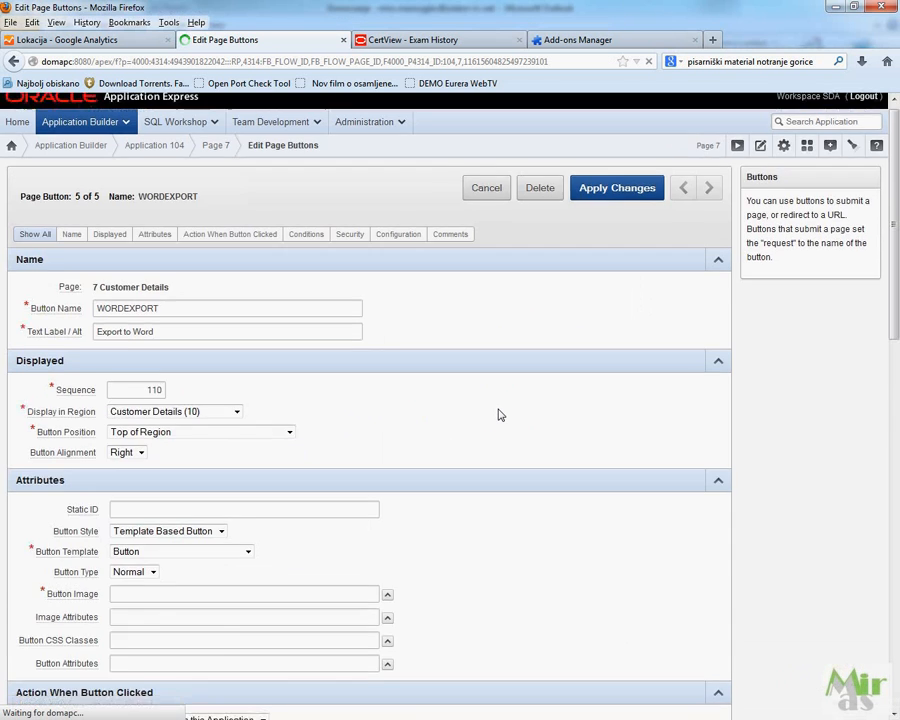
scroll(down, 3)
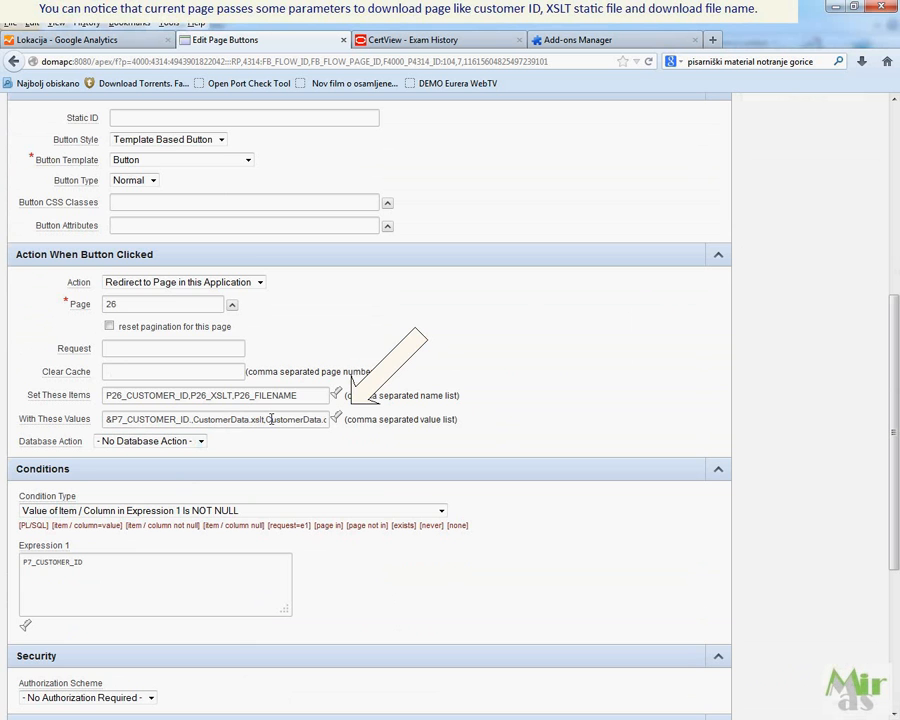
mouse_move(611, 377)
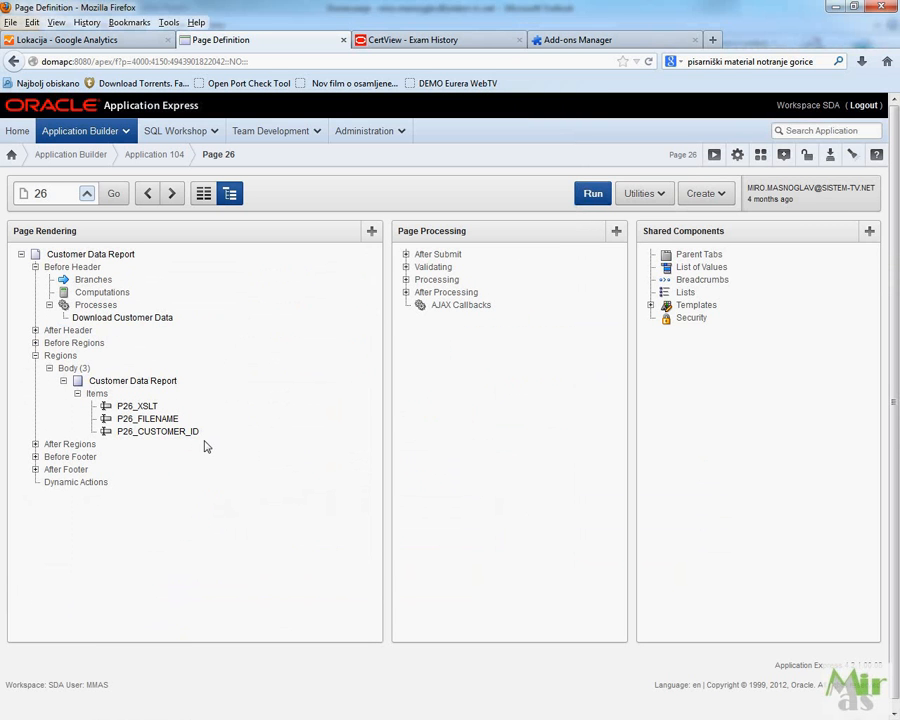
click(122, 317)
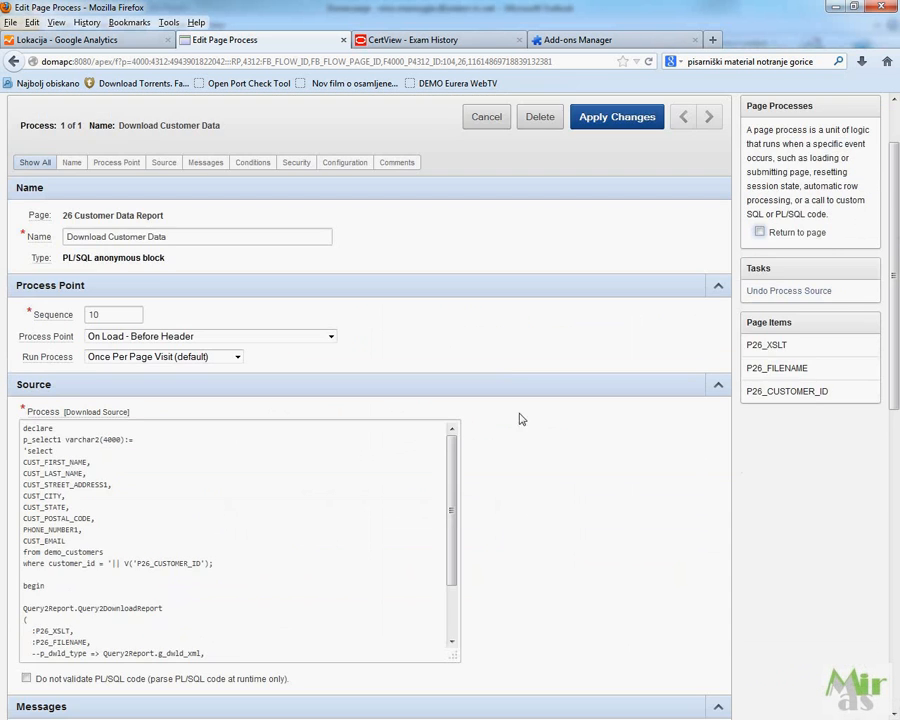
scroll(down, 3)
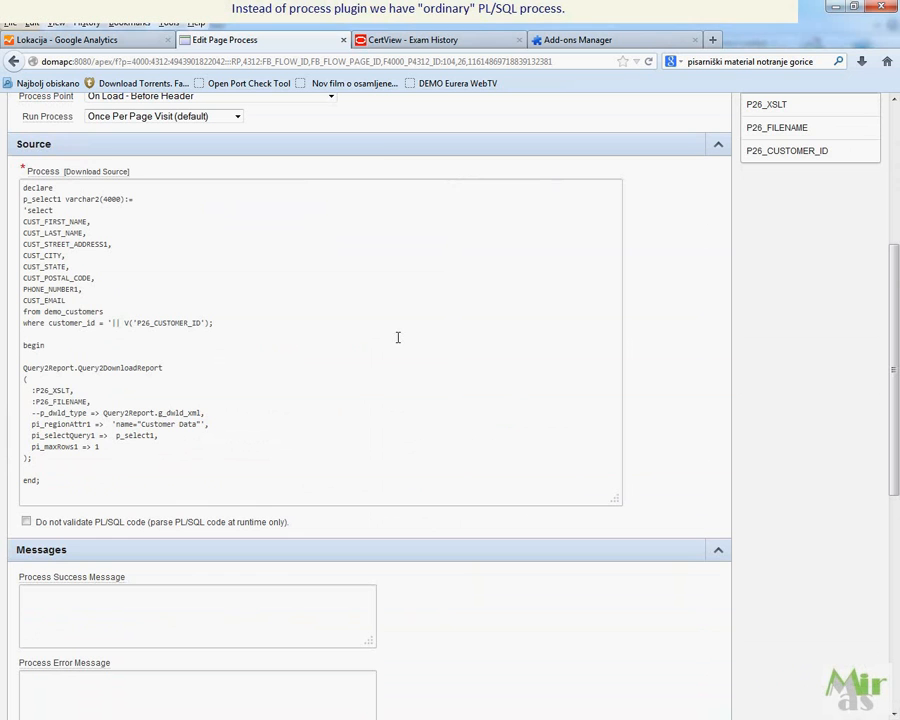
mouse_move(399, 248)
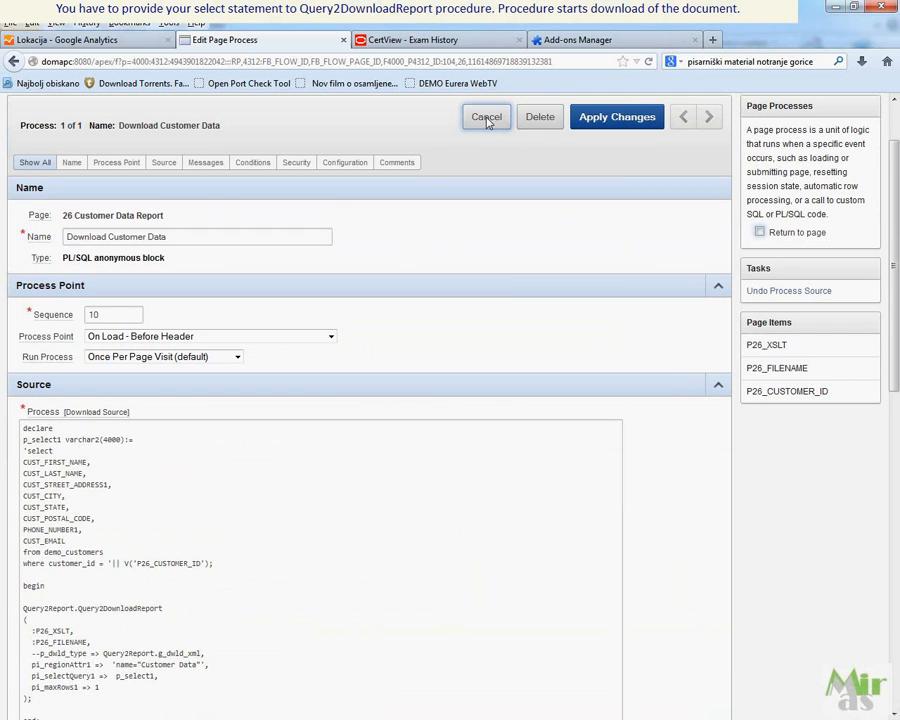
click(487, 117)
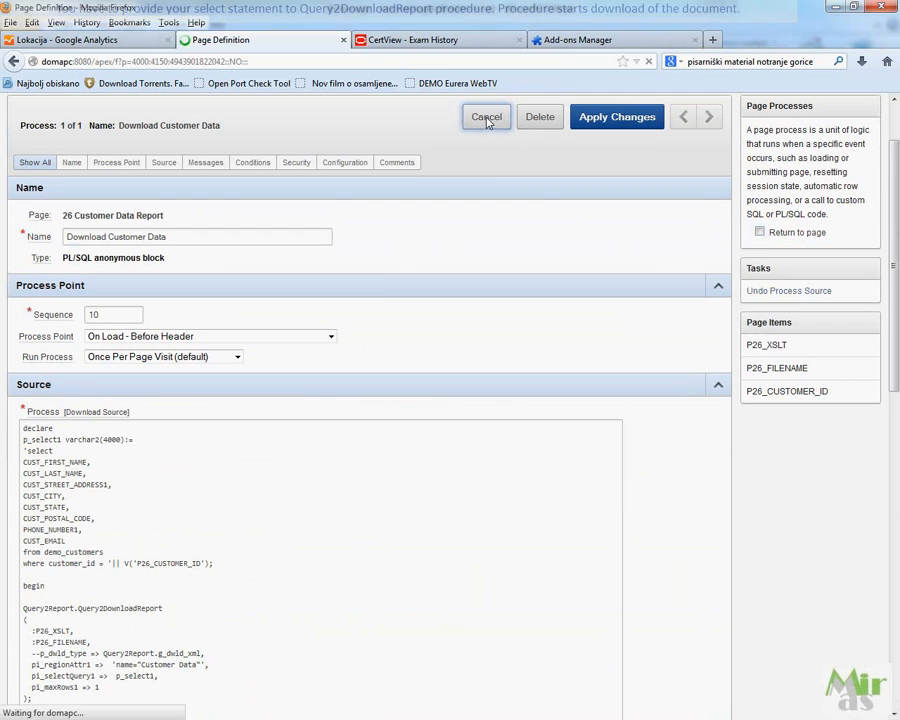
click(487, 117)
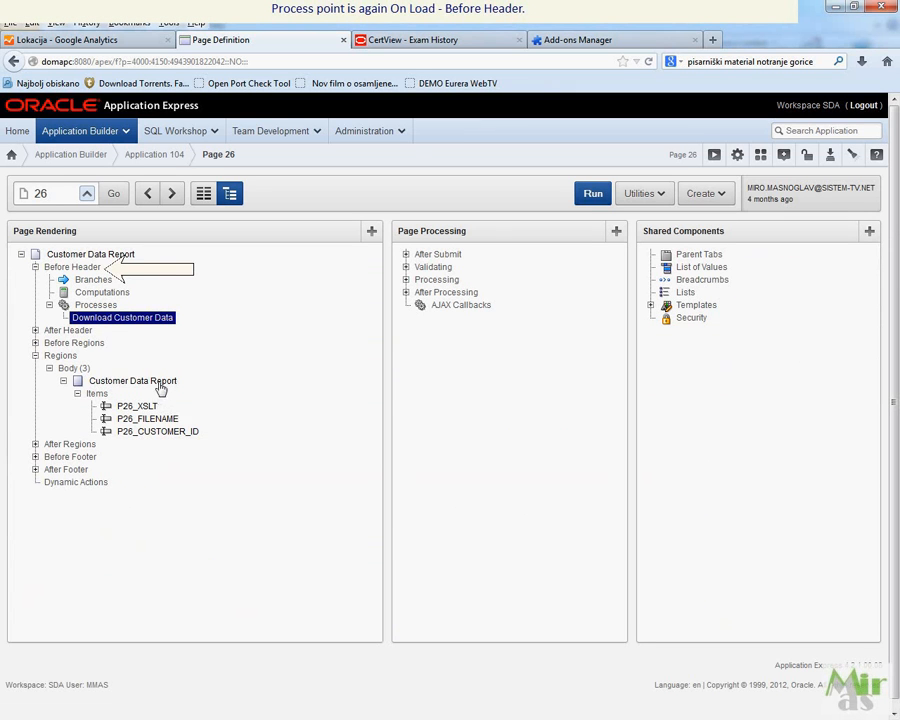
mouse_move(133, 381)
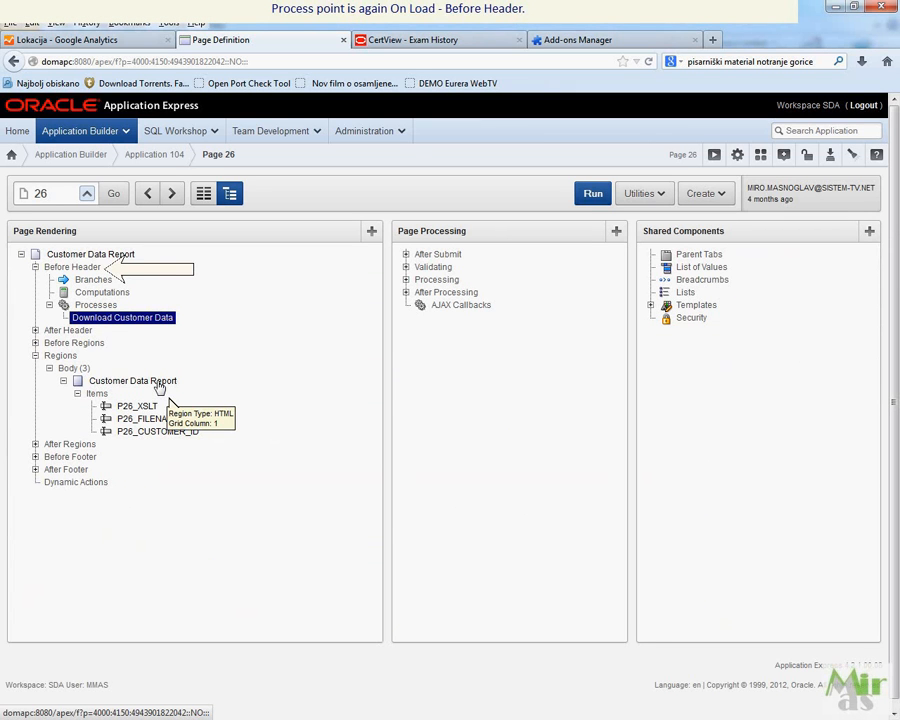
mouse_move(197, 386)
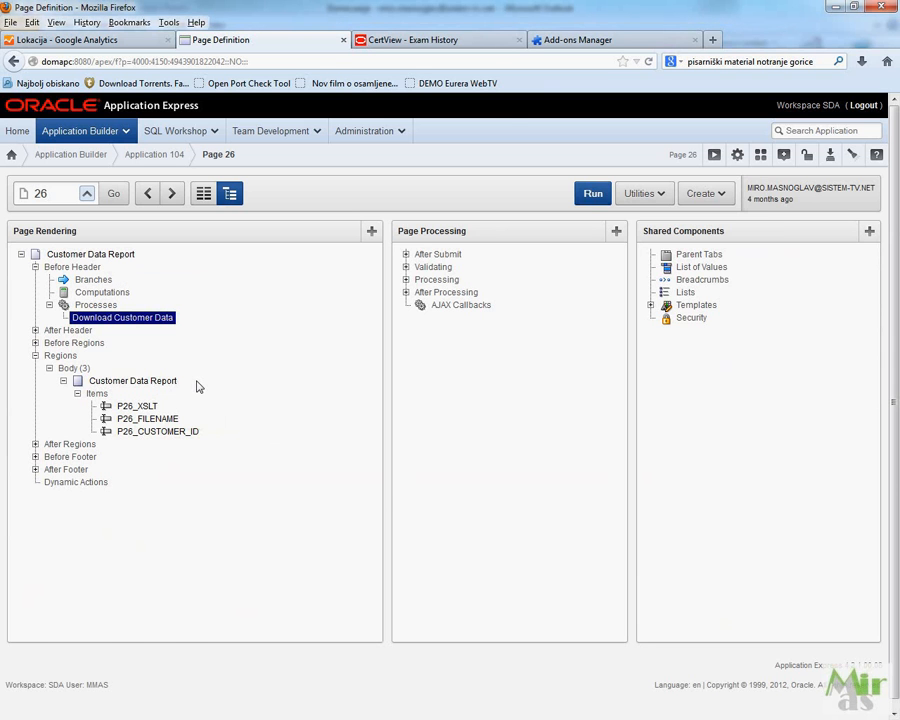
click(593, 193)
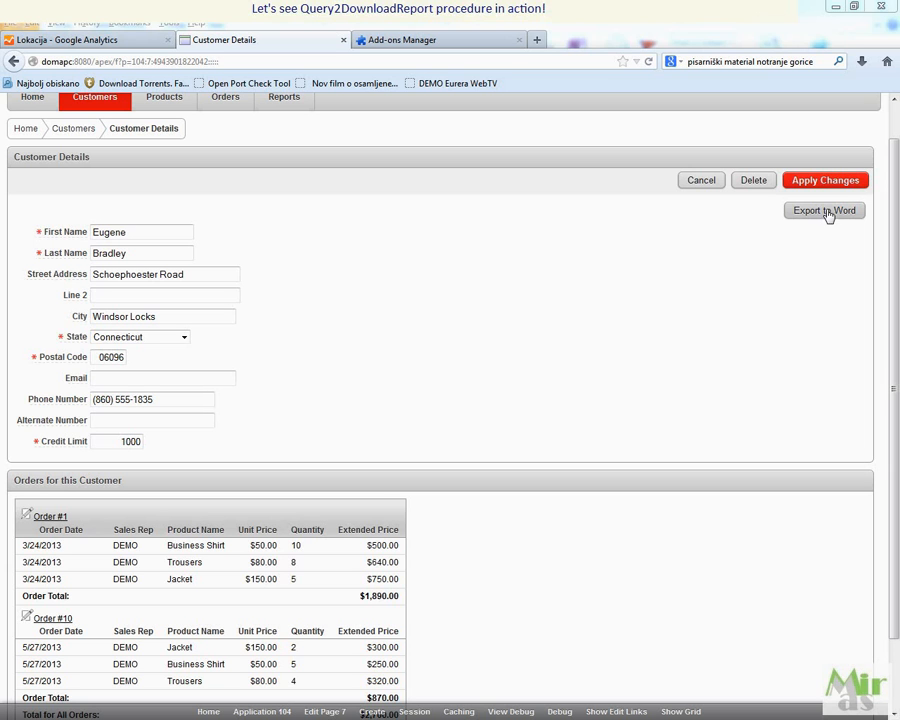
Step: Export the customer's details to Word, open the Customer Data document, and resize Word
click(824, 210)
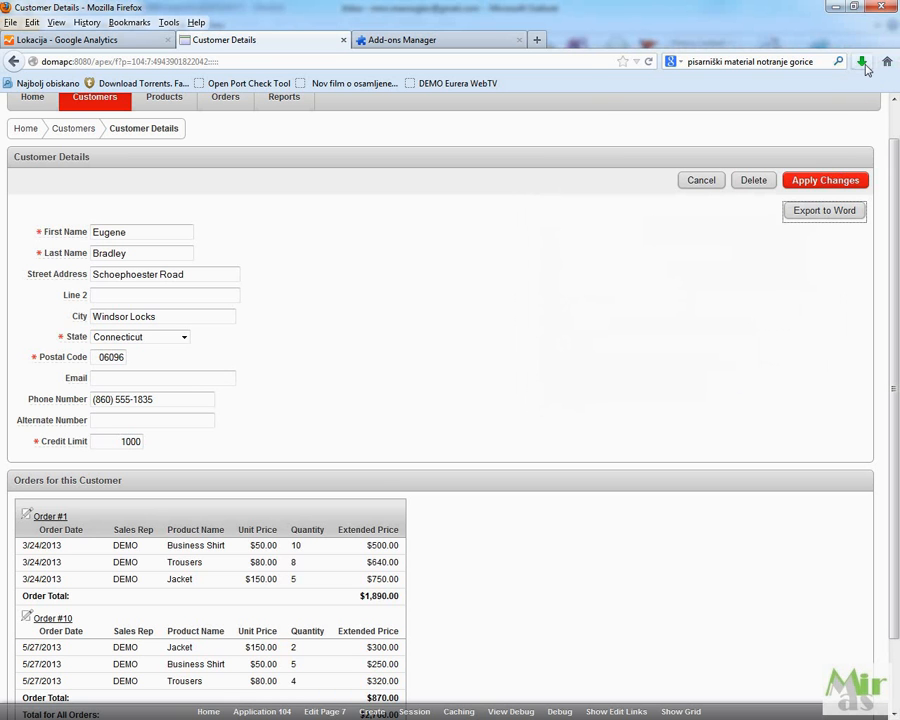
click(823, 210)
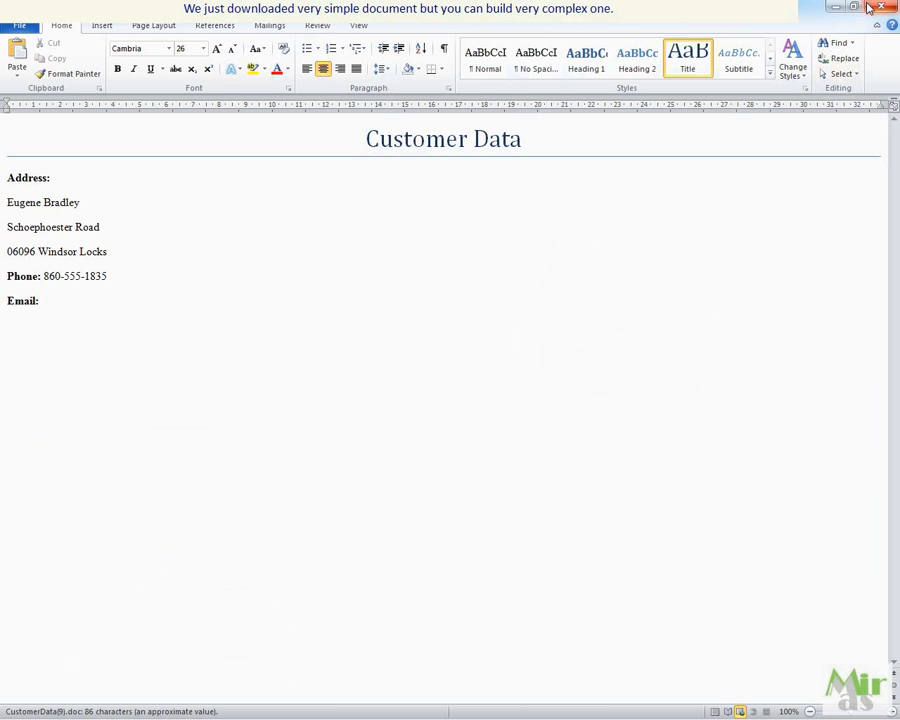
click(855, 7)
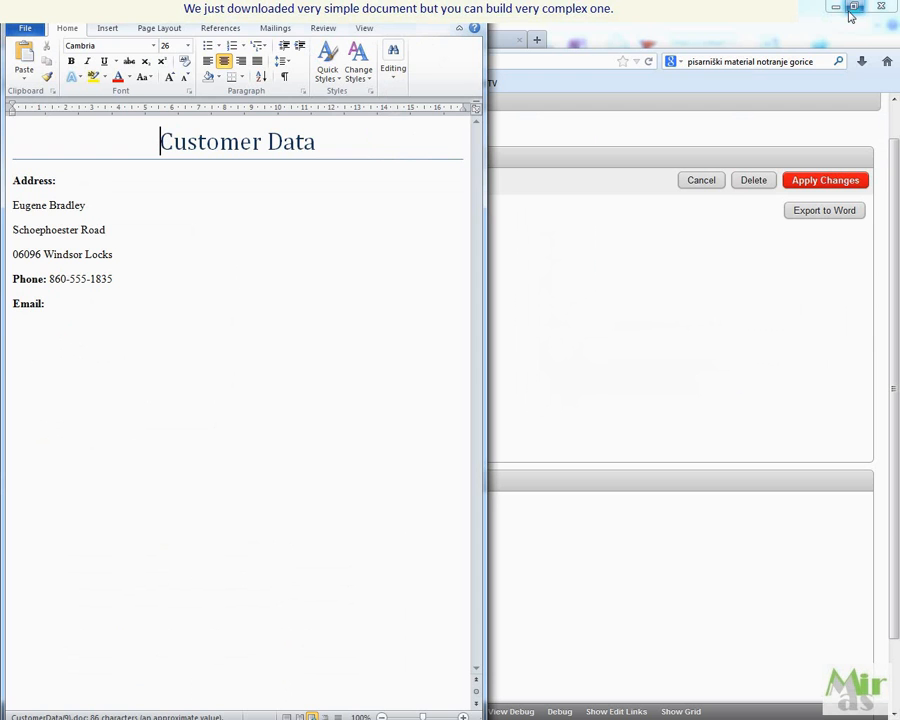